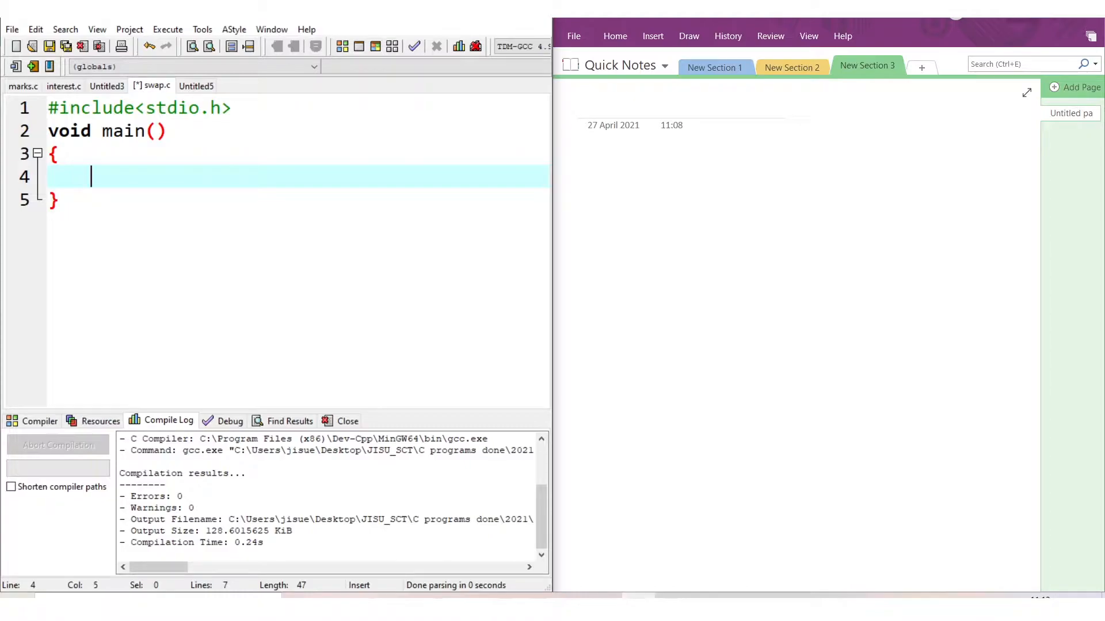
mouse_move(552, 165)
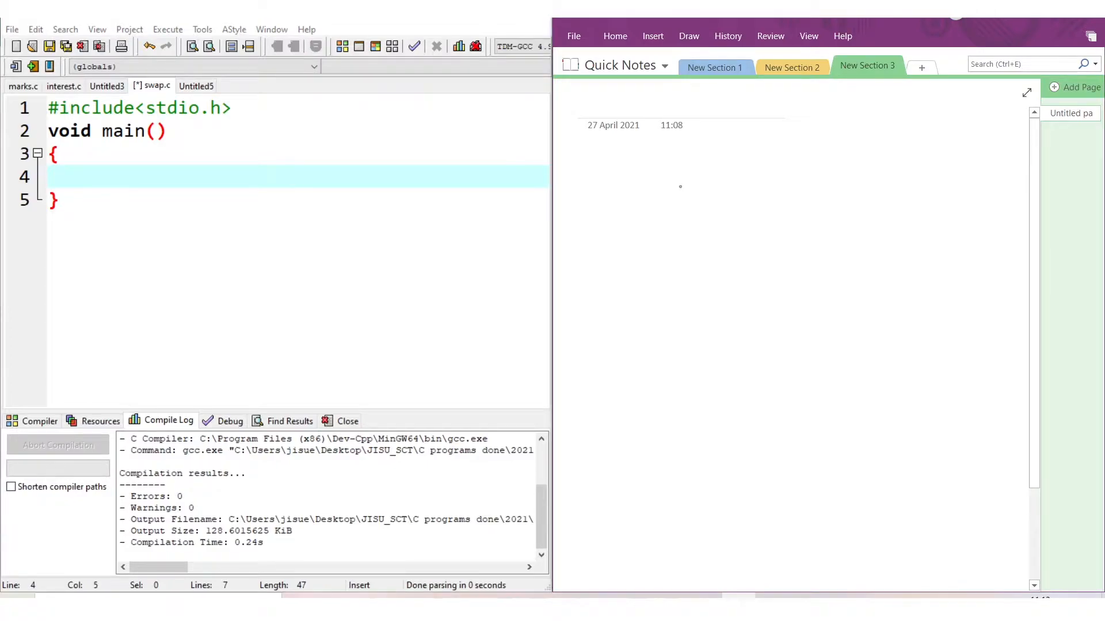
Step: Handwrite ax²+bx+c=0 and the root formula (−b ± √(b²−4ac))/2a with the pen
left_click_drag(677, 182, 710, 182)
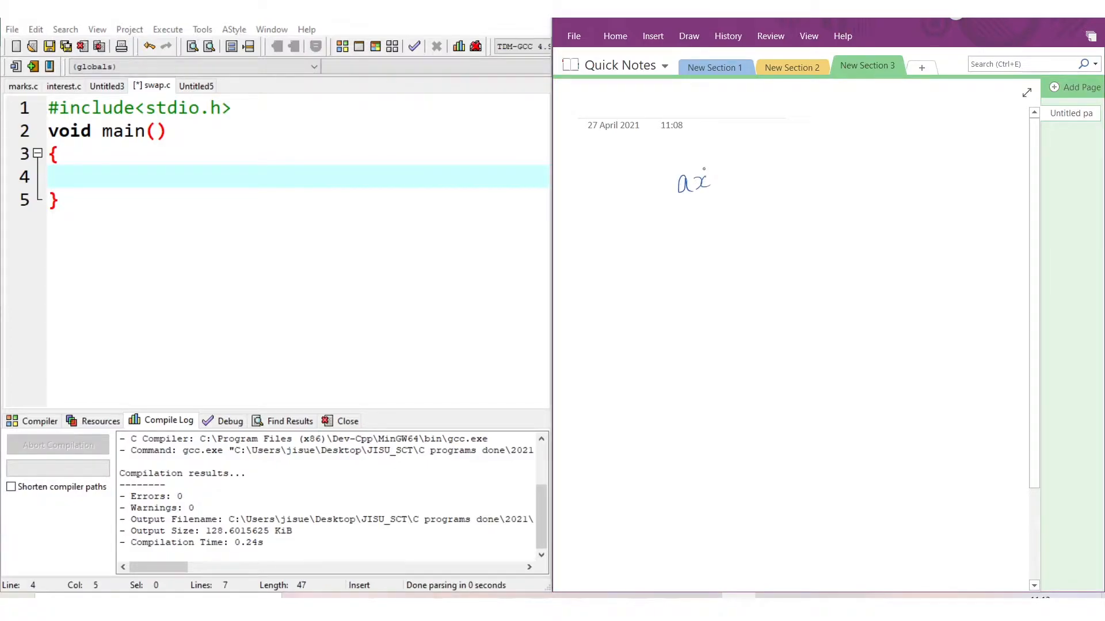
left_click_drag(704, 169, 758, 183)
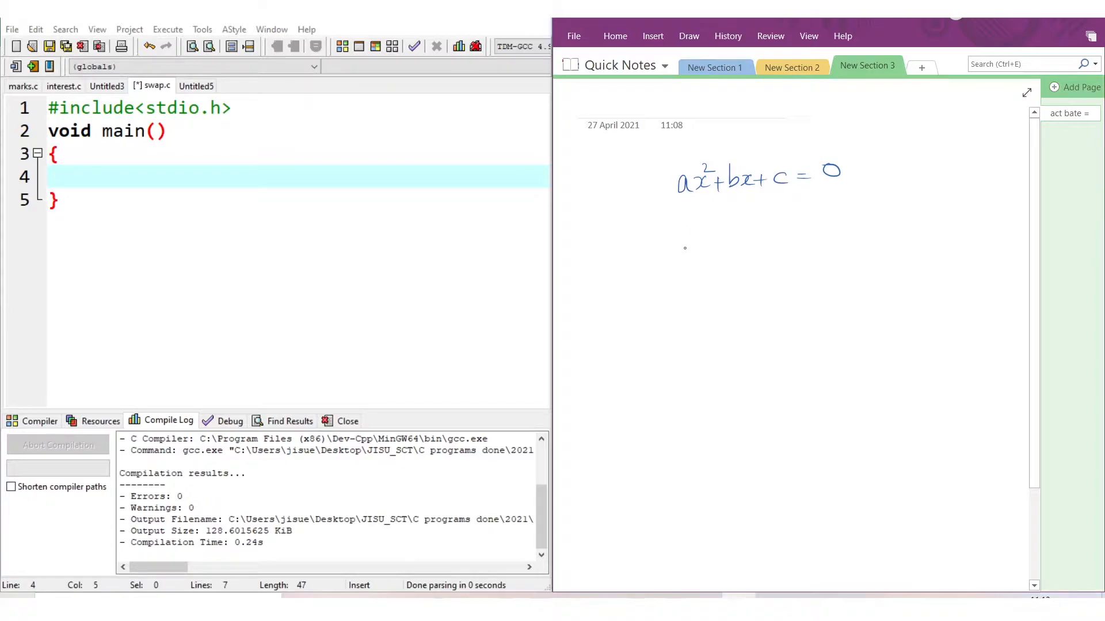
left_click_drag(684, 247, 750, 250)
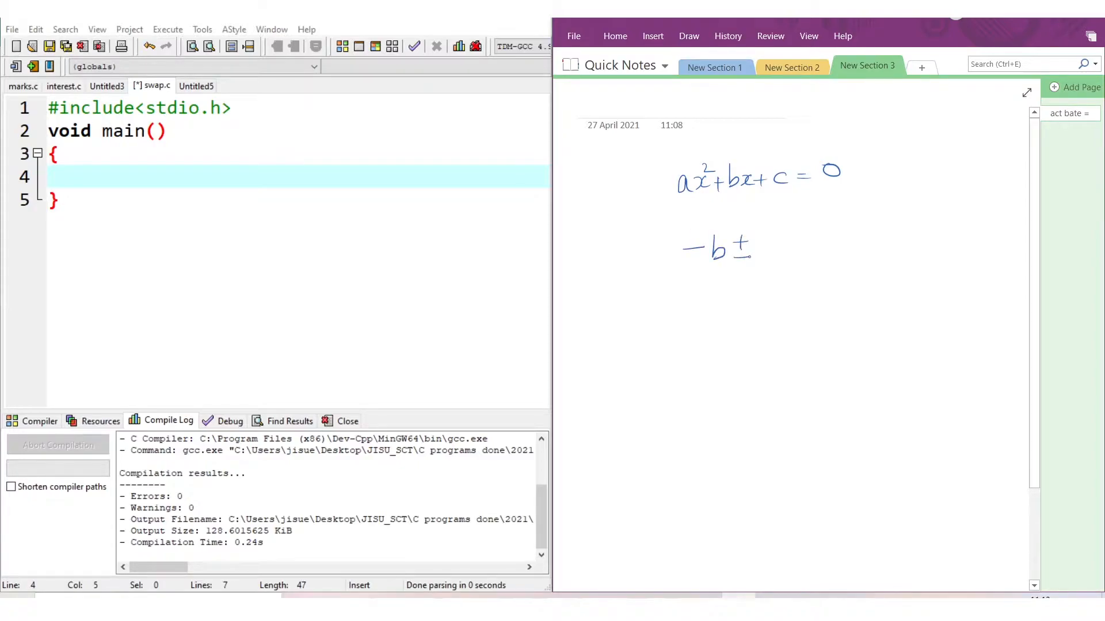
left_click_drag(768, 261, 867, 211)
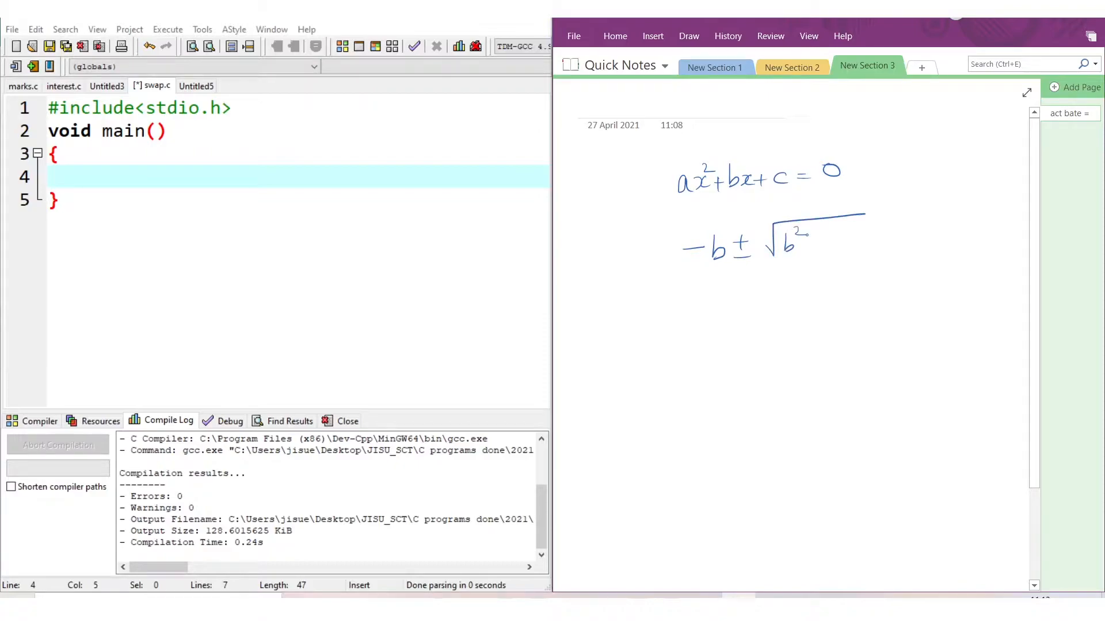
left_click_drag(810, 243, 856, 243)
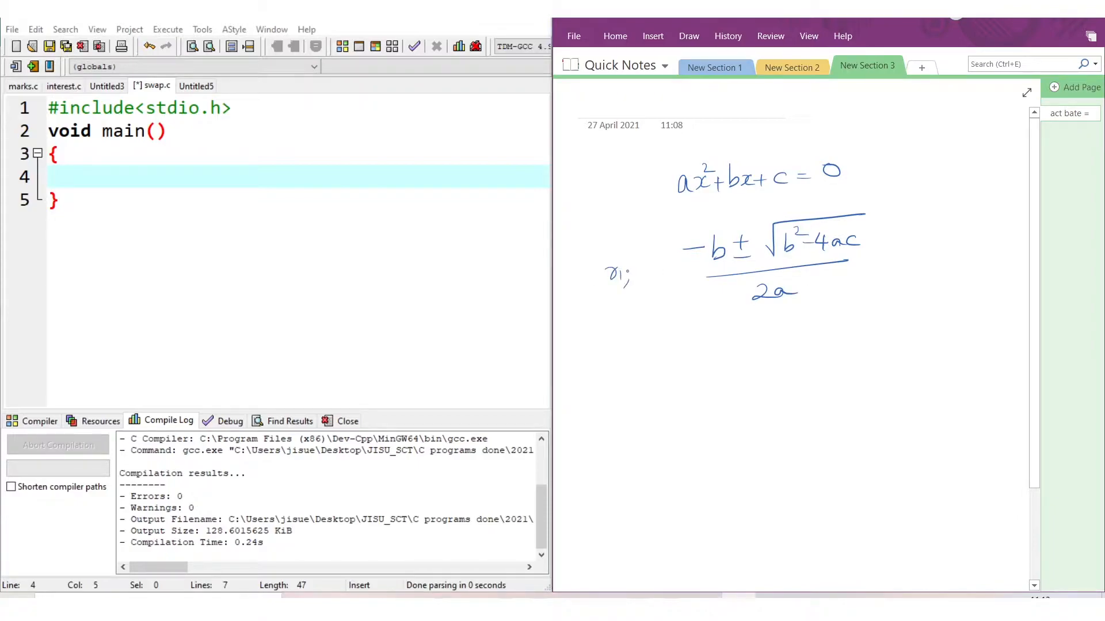
Step: Label the formula x1, x2, note inputs a, b, c as float, and circle the square root
left_click_drag(620, 275, 662, 275)
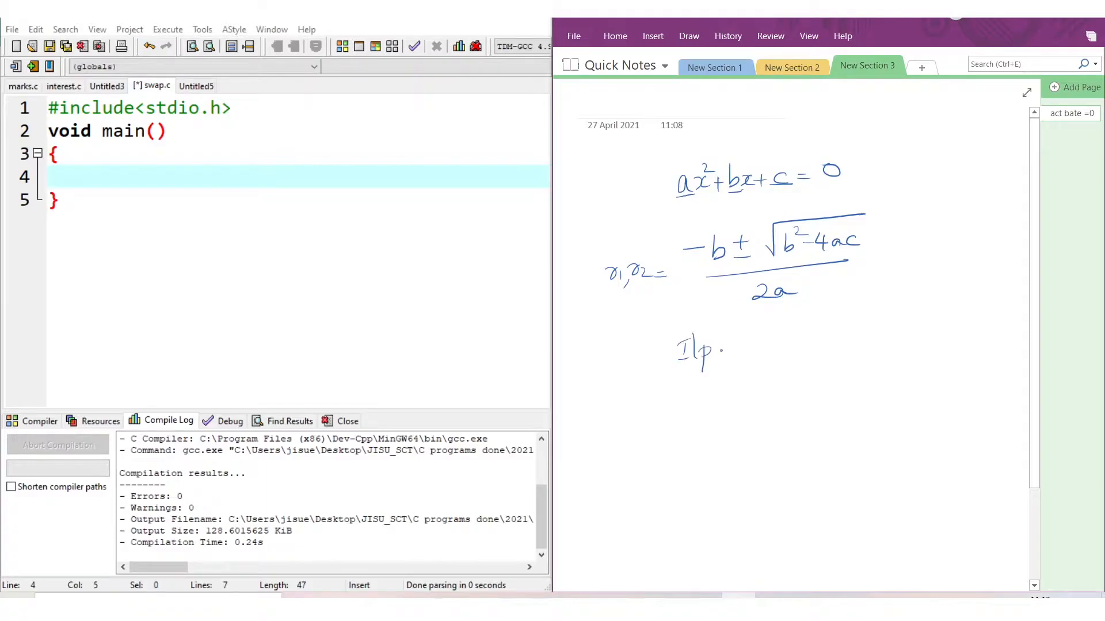
left_click_drag(722, 347, 799, 340)
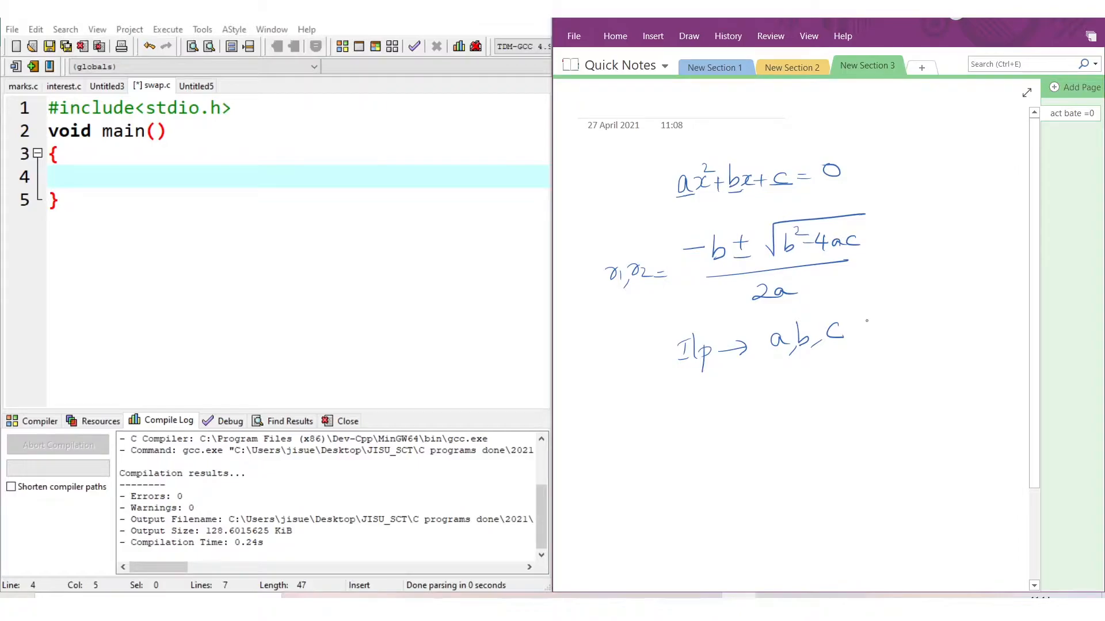
left_click_drag(863, 310, 873, 345)
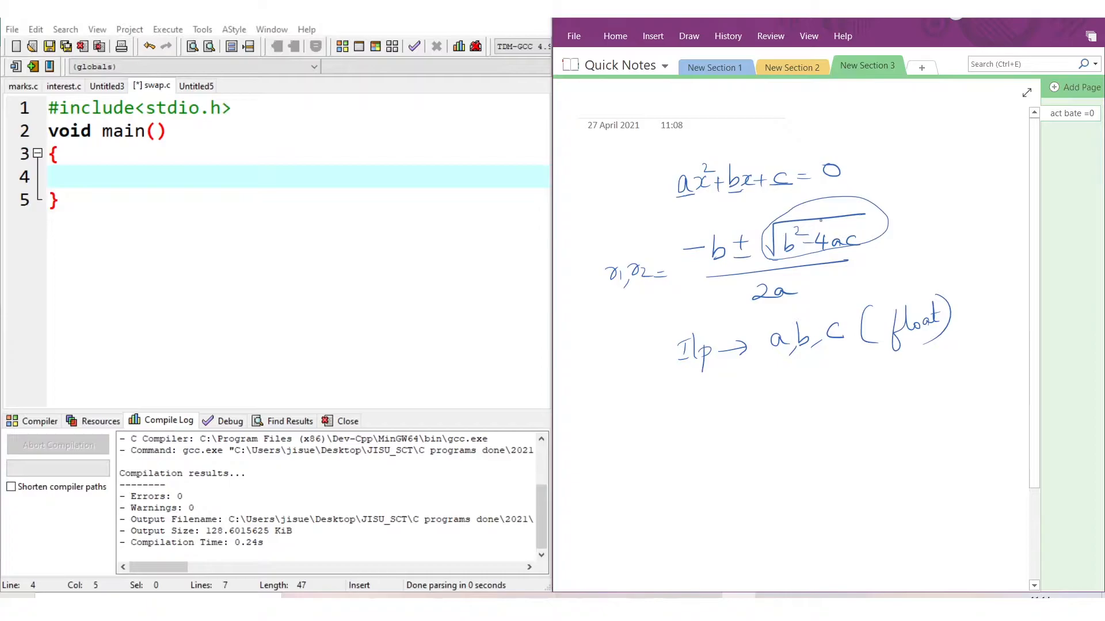
Step: Handwrite 'sqrt(a) → √a' at the top of the page
left_click_drag(831, 219, 909, 201)
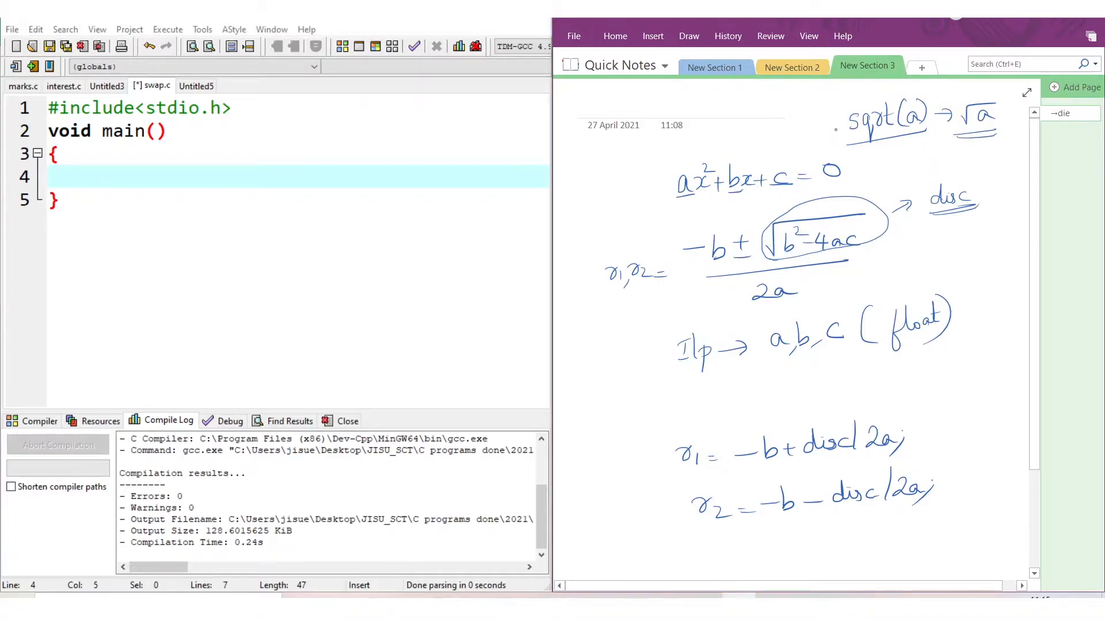
Step: Draw a left-pointing arrow under the sqrt(a) note
left_click_drag(744, 130, 835, 129)
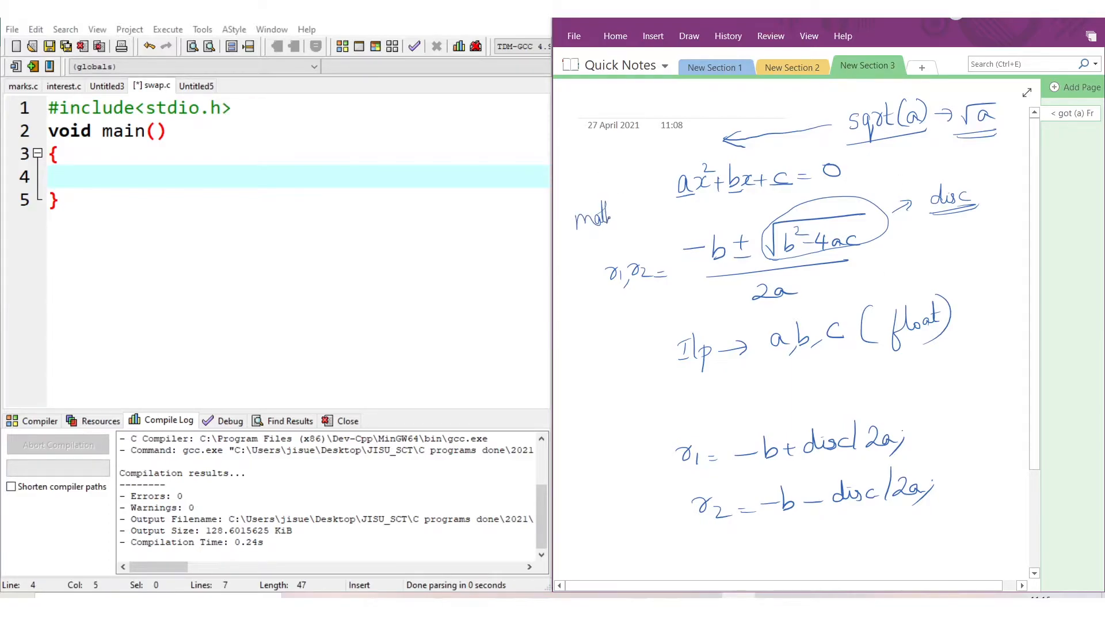
Step: Write and circle math.h, write disc = sqrt(b*b-4*a*c);, and mark disc, r1, r2 as float
left_click_drag(606, 225, 638, 197)
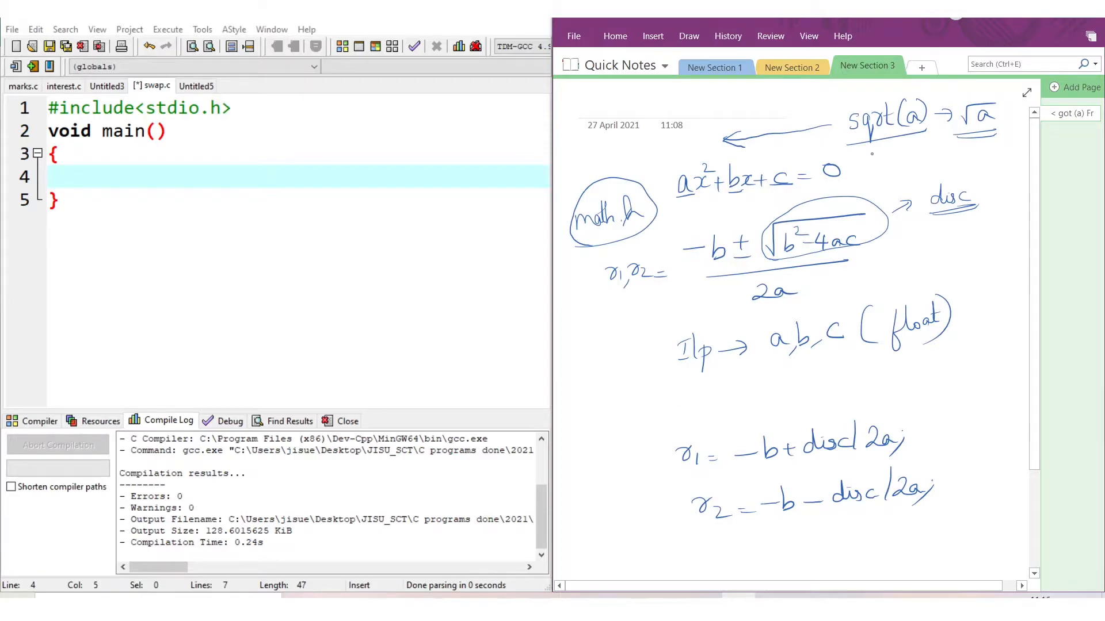
left_click_drag(669, 423, 672, 395)
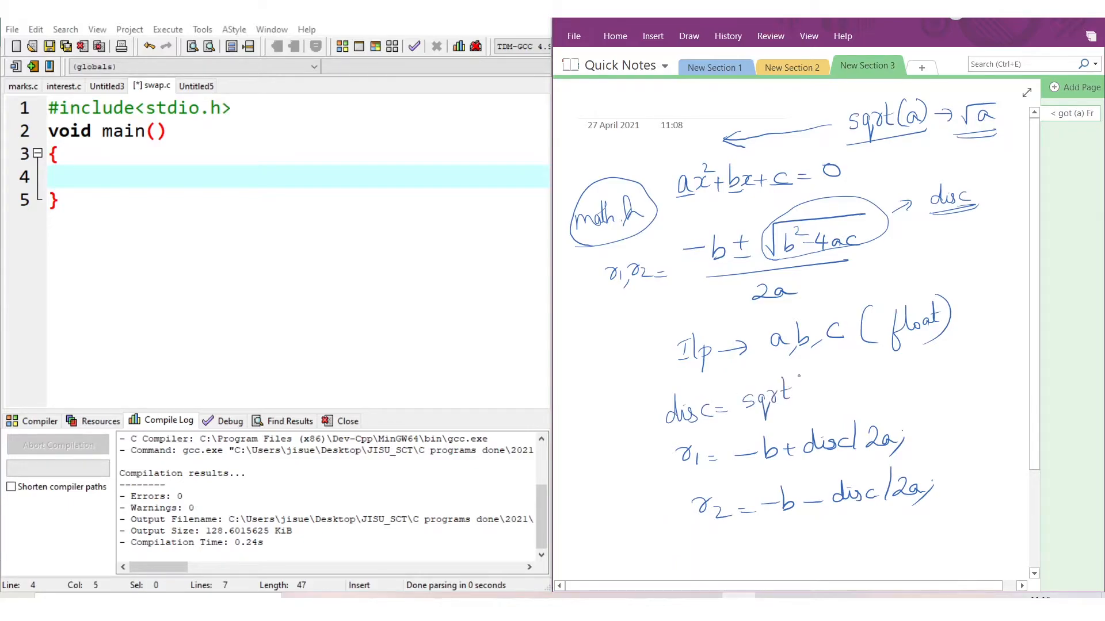
left_click_drag(797, 391, 810, 384)
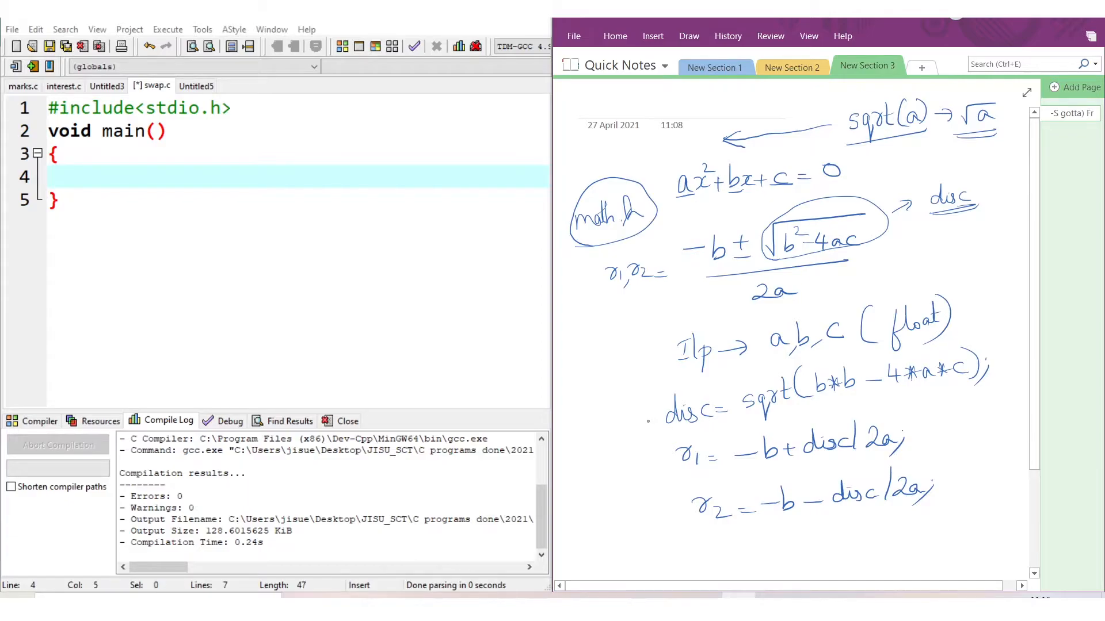
left_click_drag(645, 419, 665, 401)
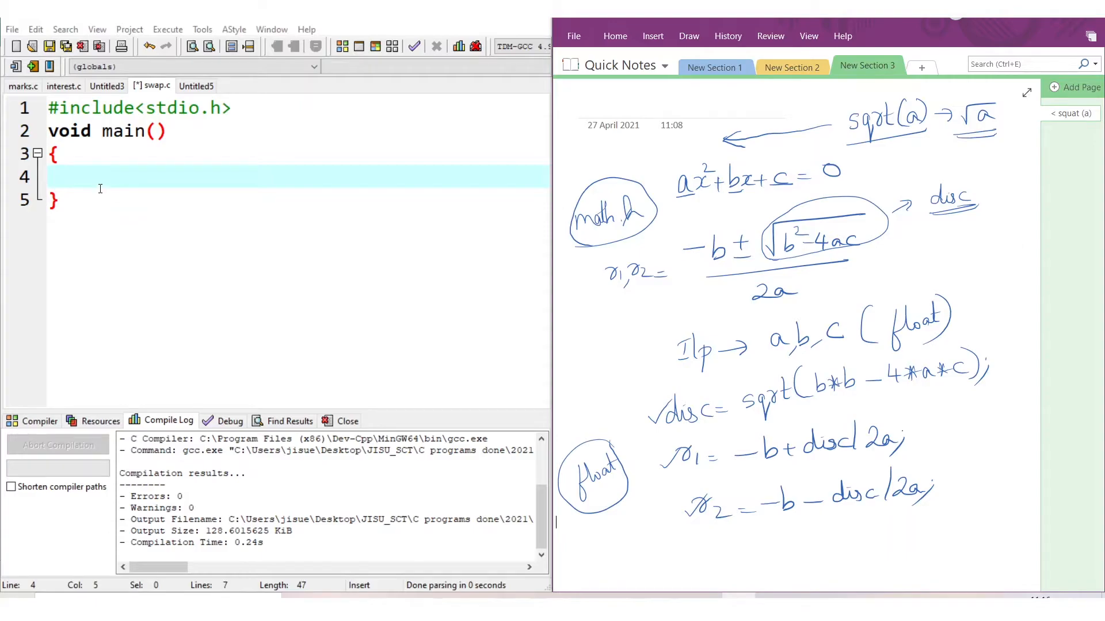
Step: Declare float a,b,c,disc,r1,r2 on line 4 inside main
left_click(92, 178)
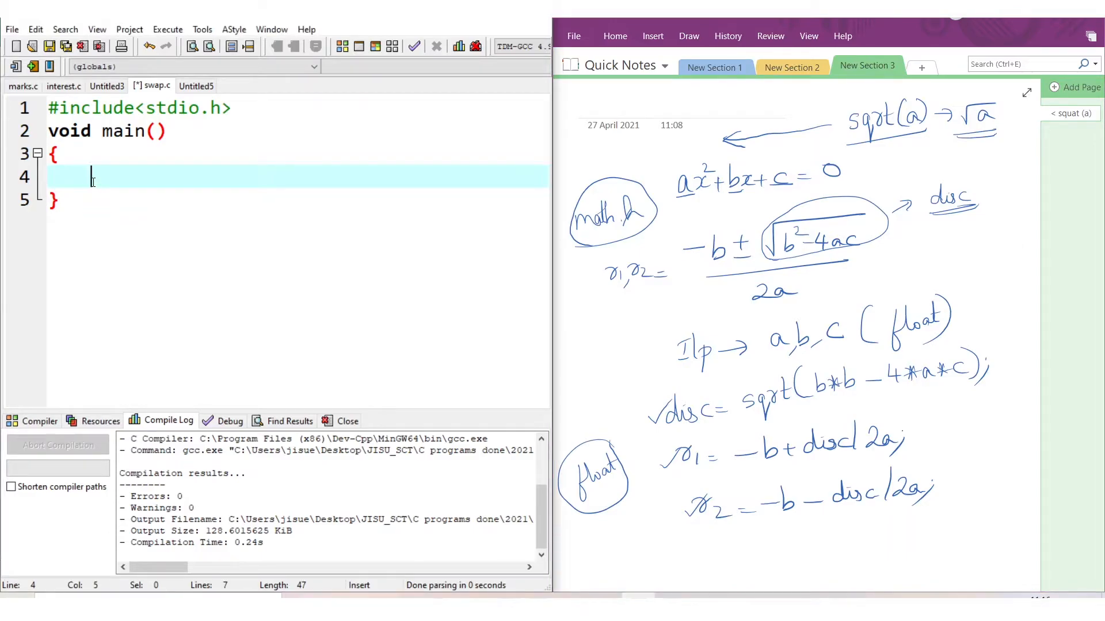
type("floa")
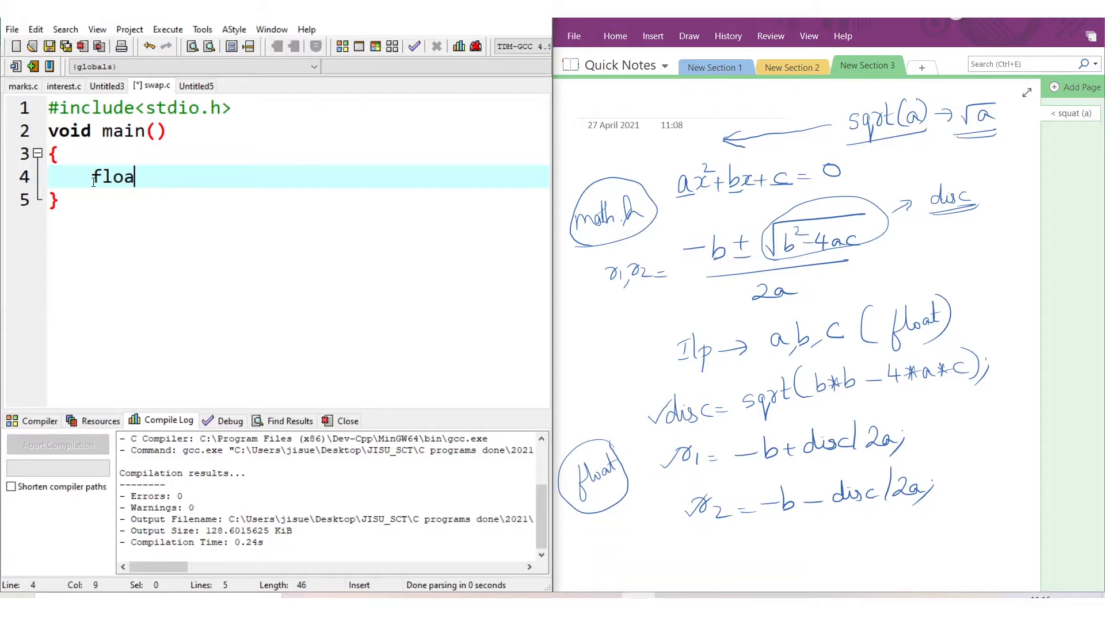
type("t a,b")
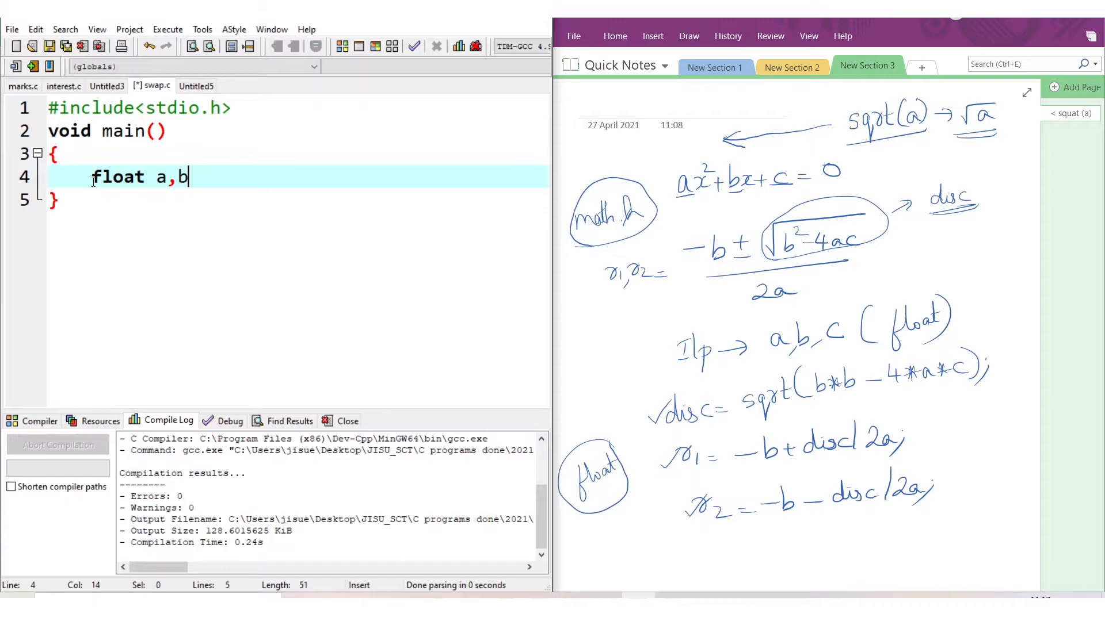
type(",c")
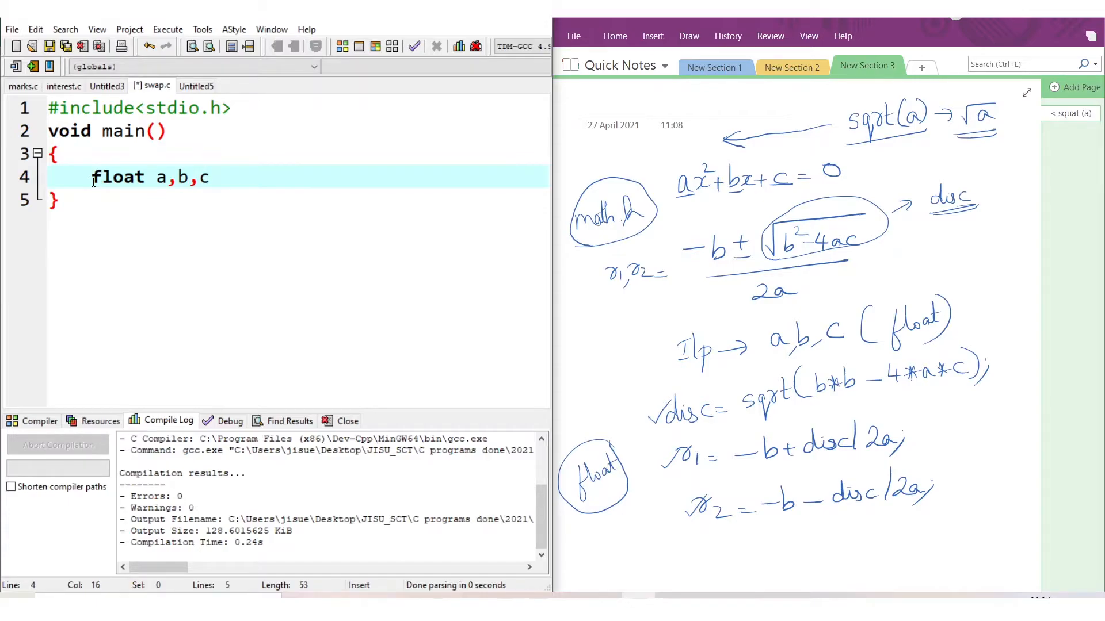
type(",")
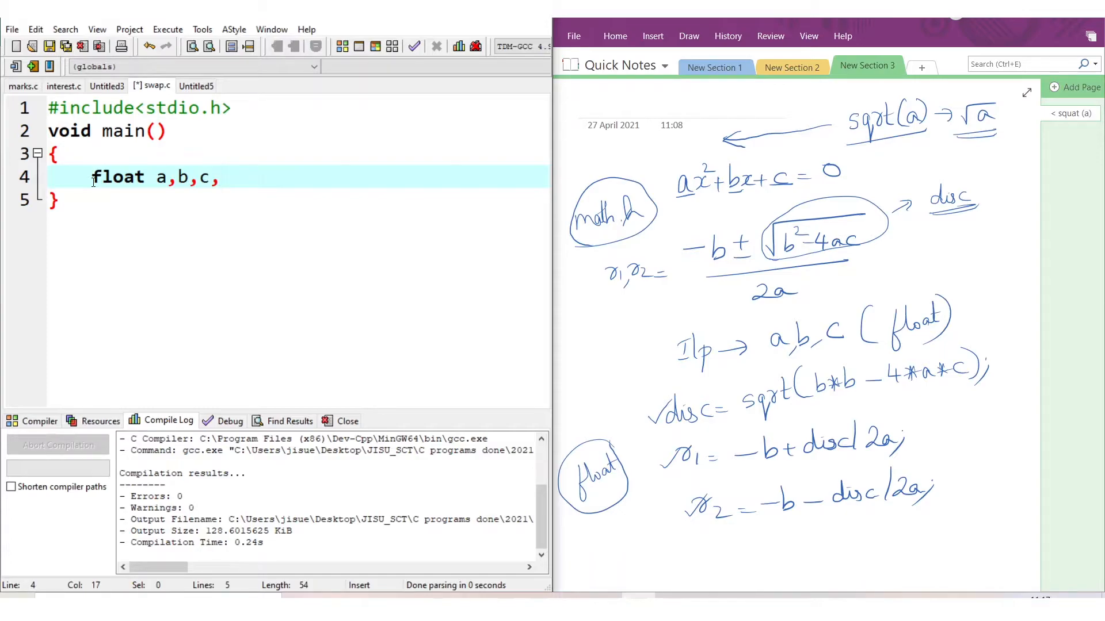
type("disc,")
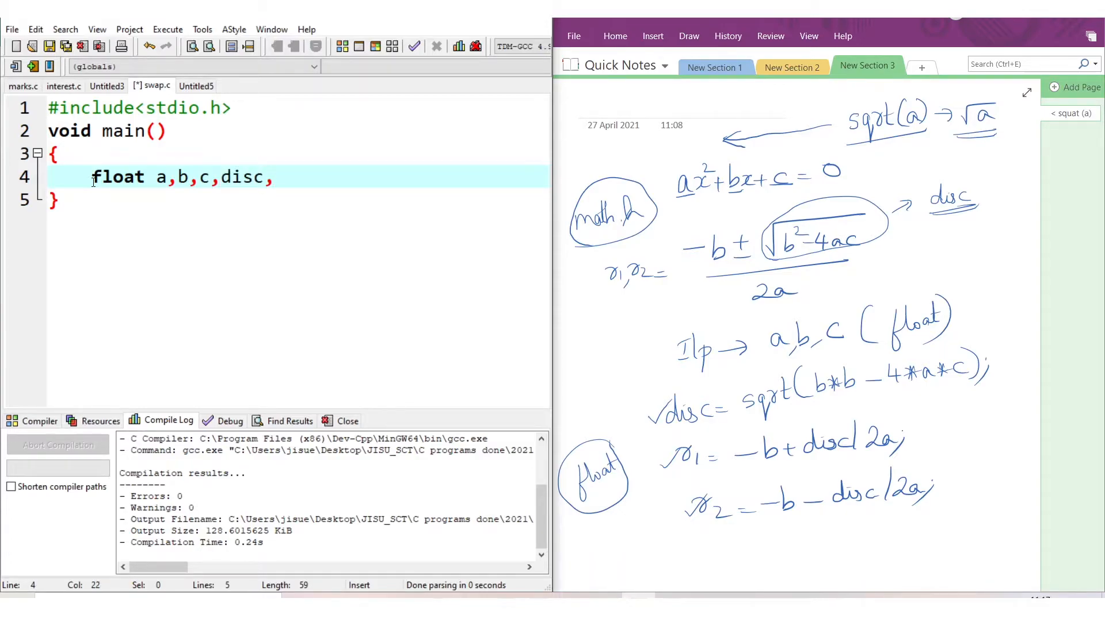
type("r1")
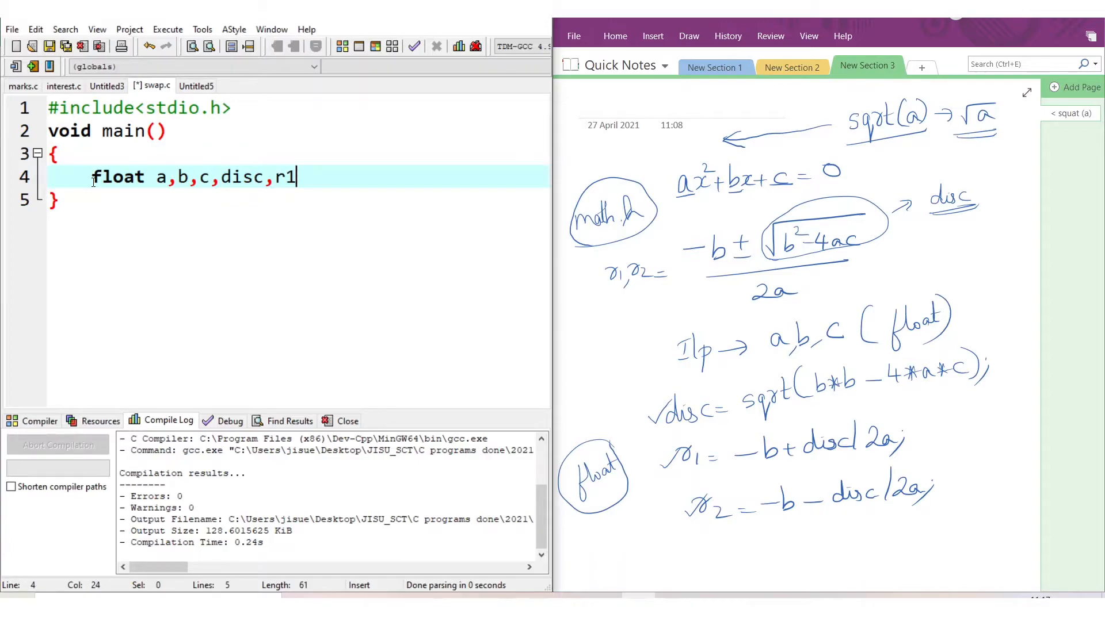
type(",r2")
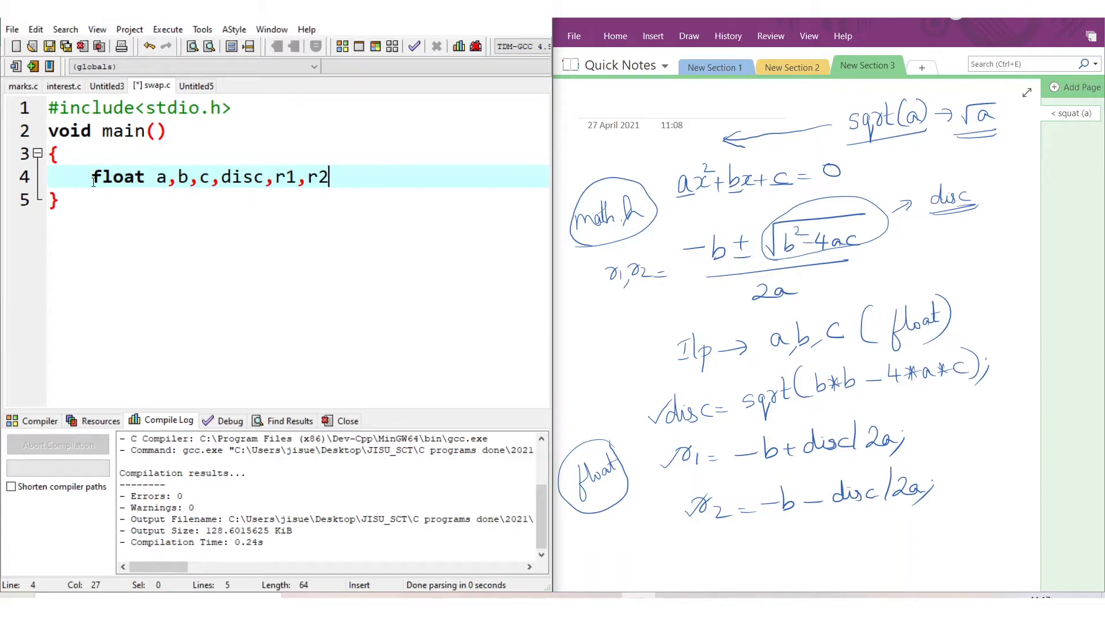
Step: Add a printf prompt asking to enter the coefficients on a new line
key("enter")
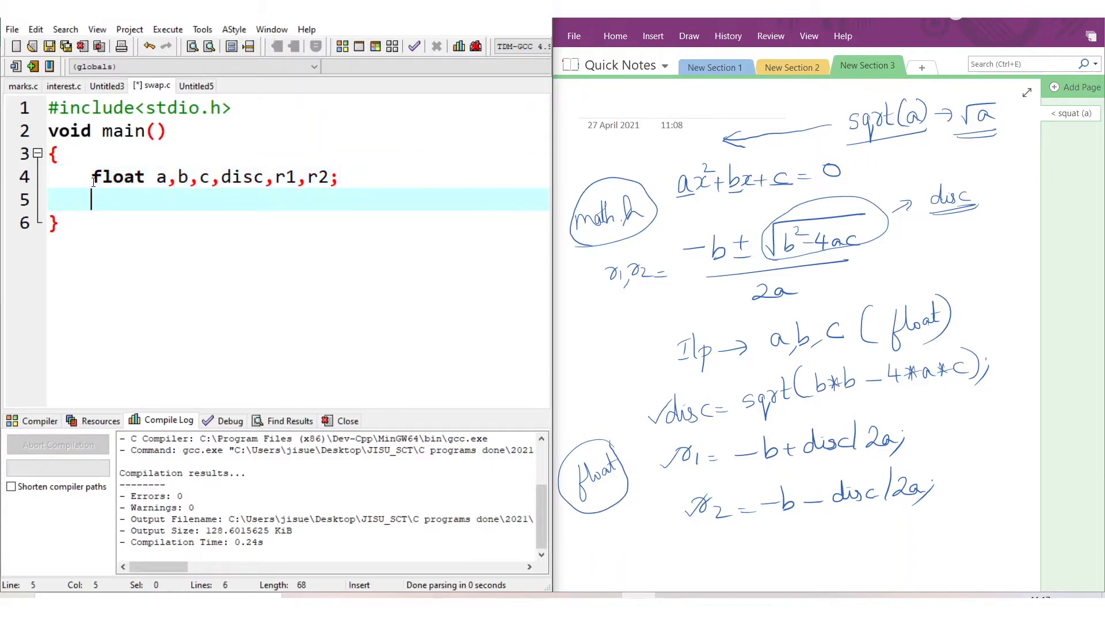
type("print")
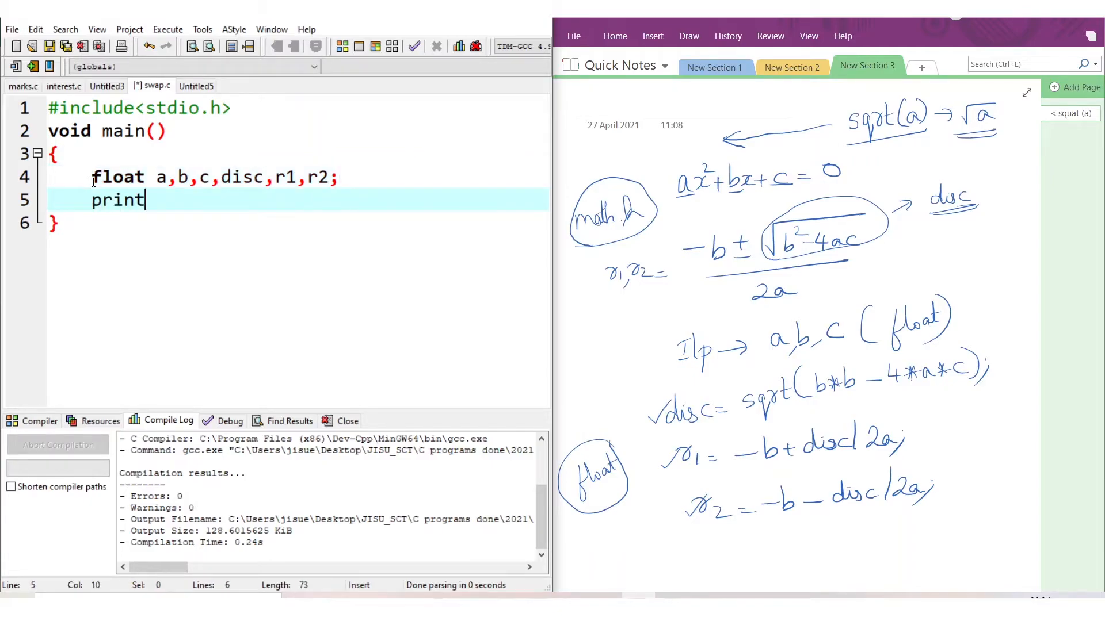
type("f()")
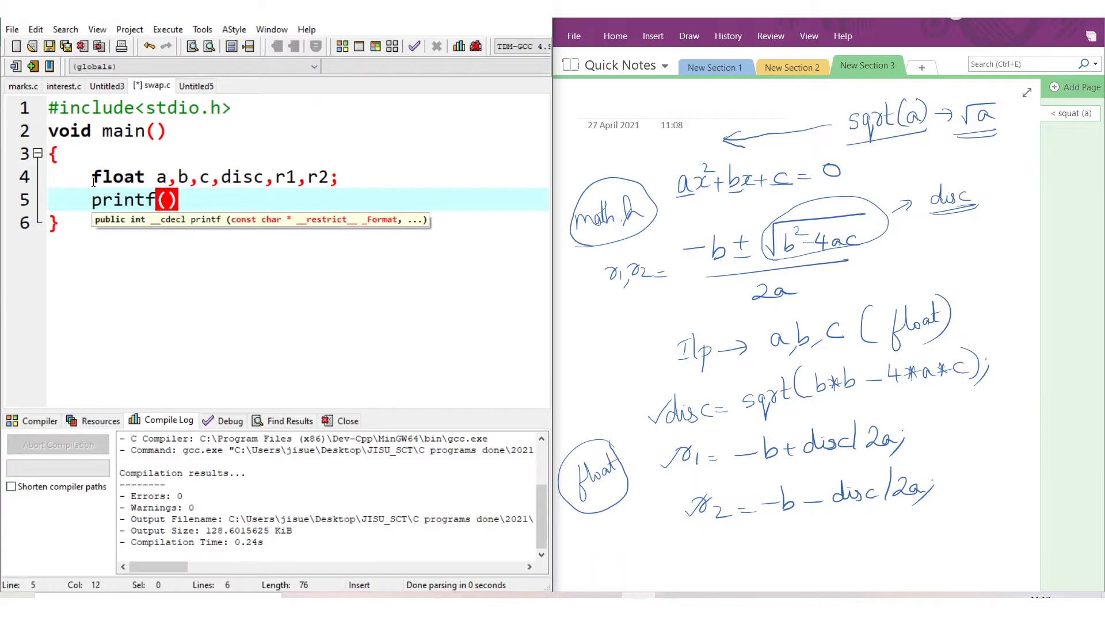
type("\"\\n Enter the")
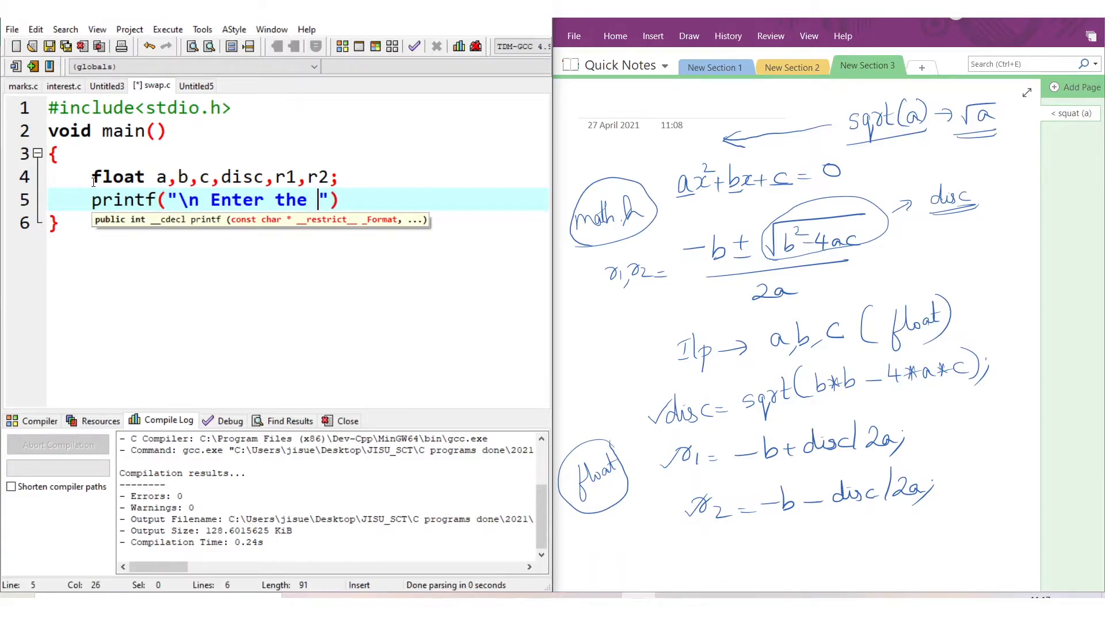
type("coeefic")
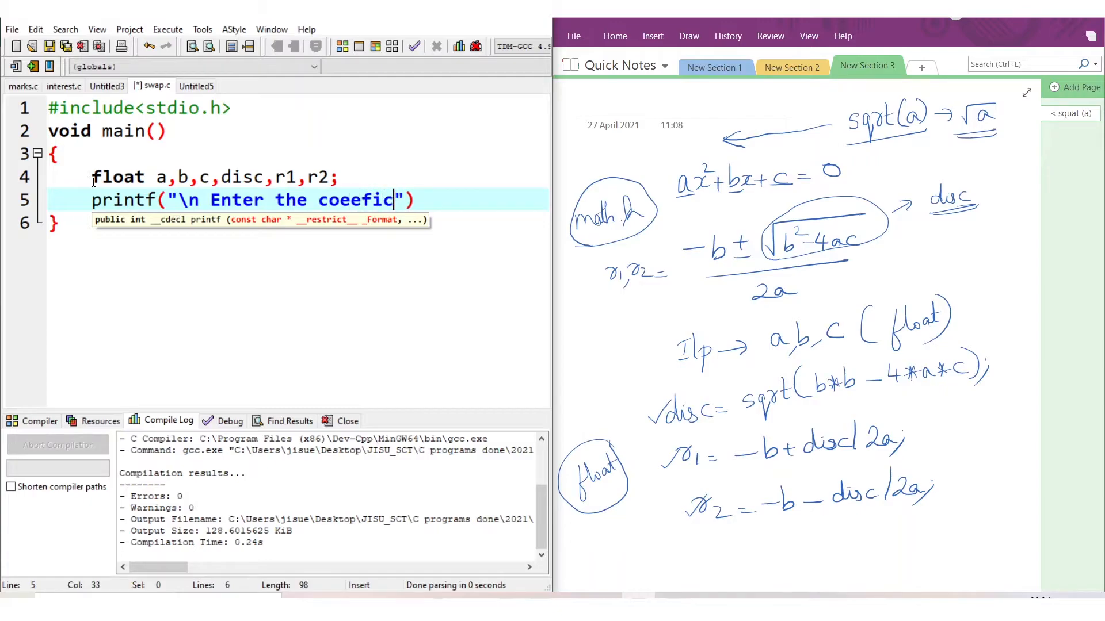
key("BackSpace")
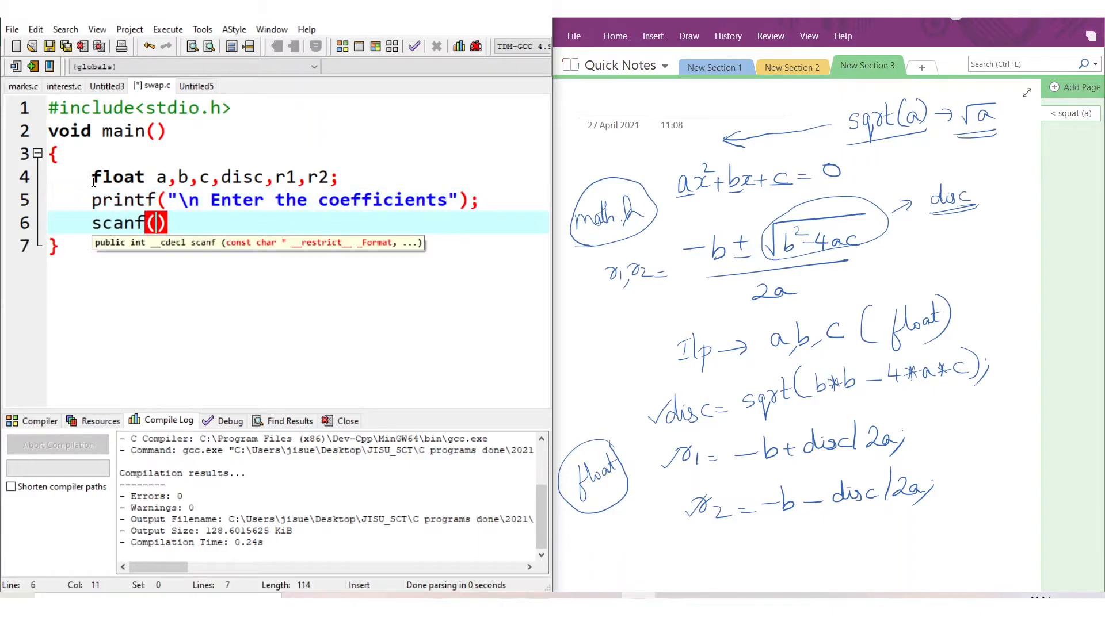
type("\"")
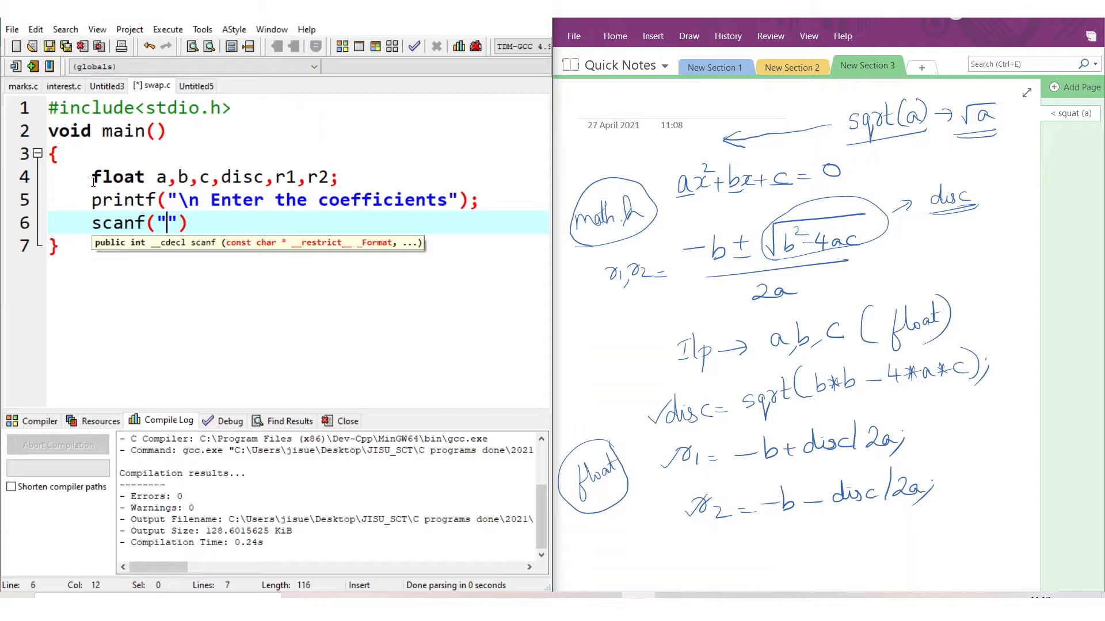
Step: Read a, b and c with scanf("%f %f %f",&a,&b,&c);
type("%f")
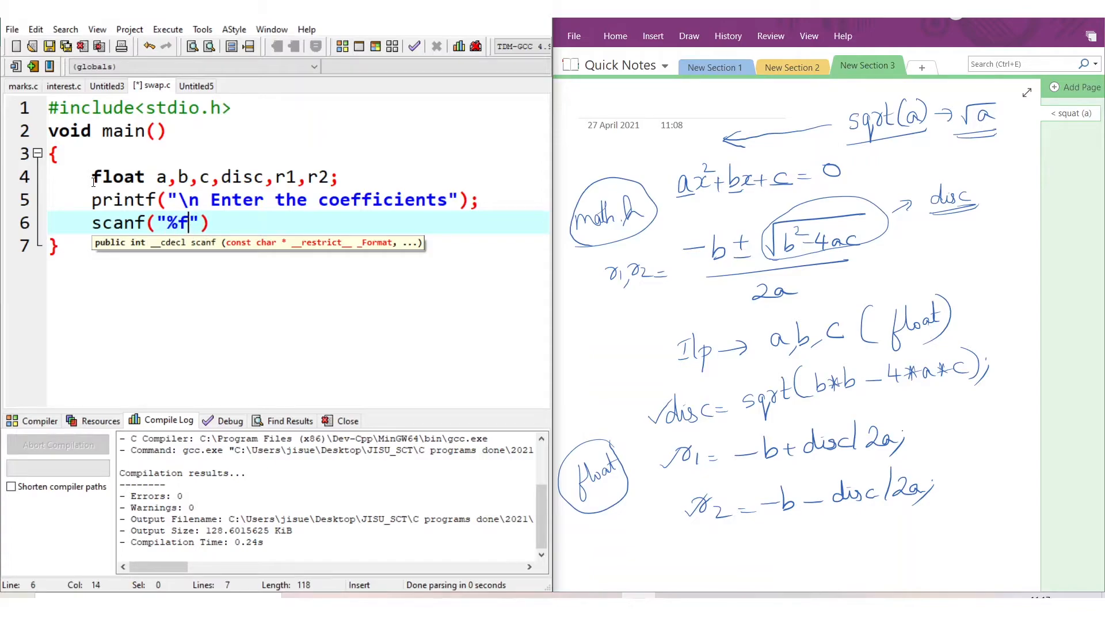
type("%f")
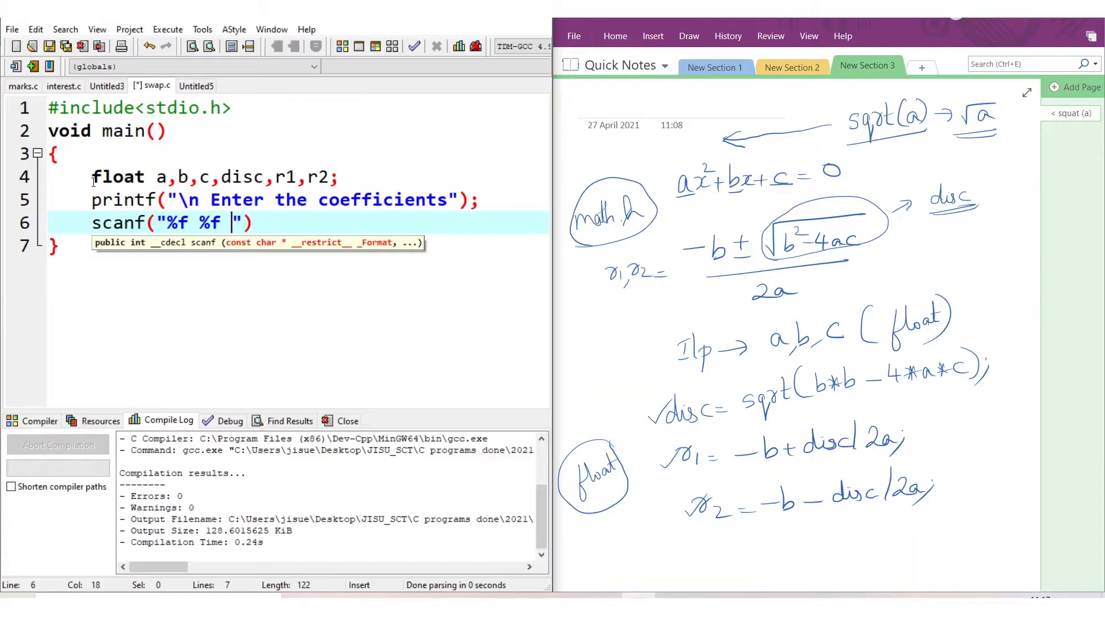
type("%f")
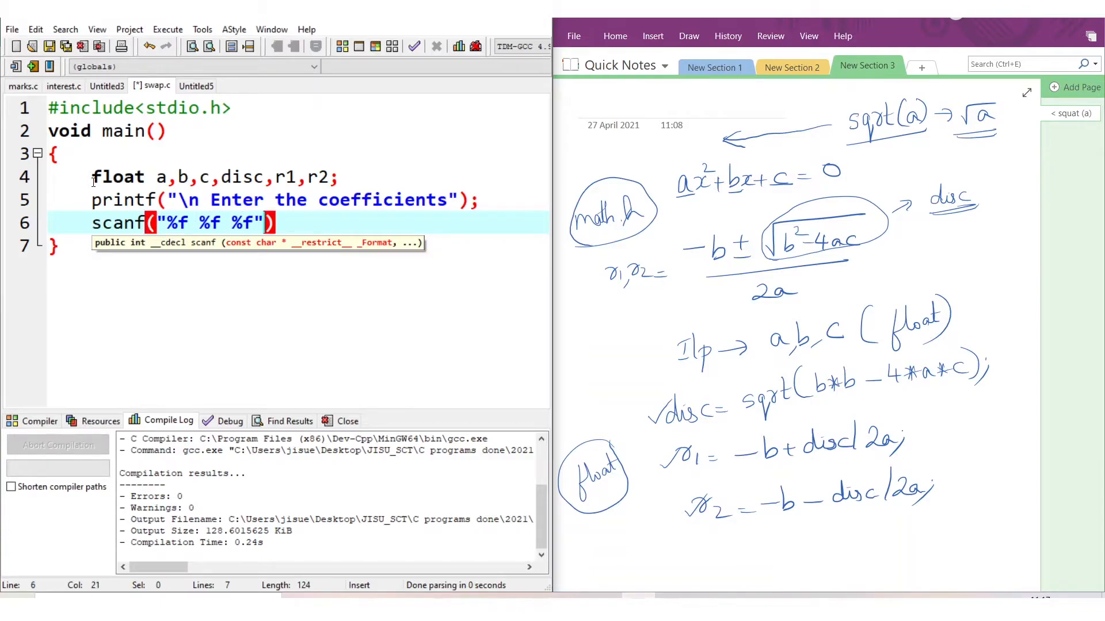
type(",")
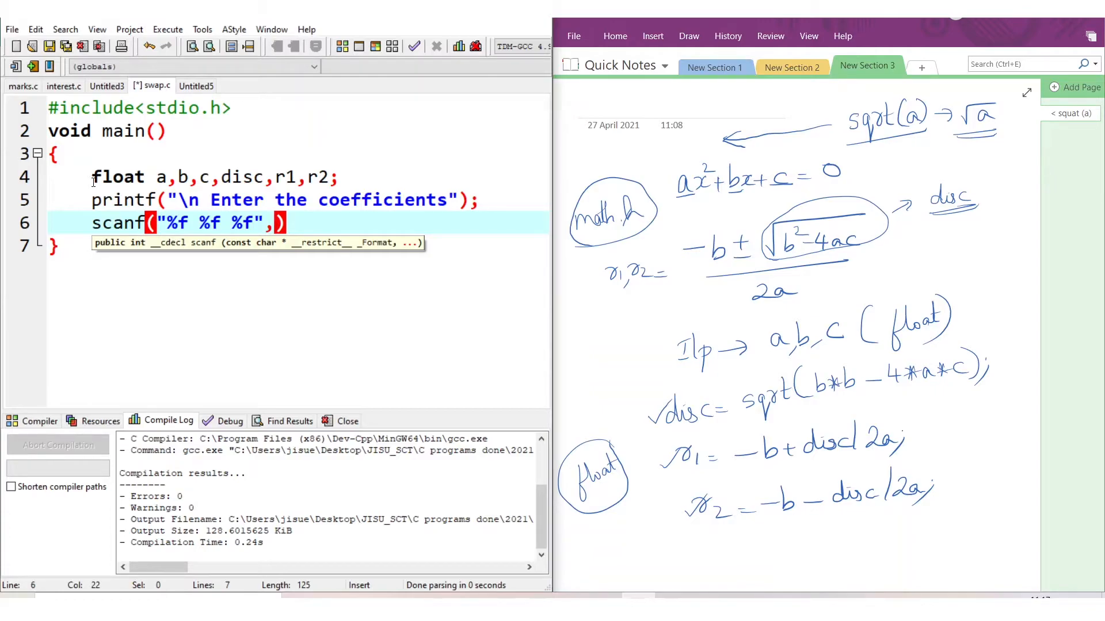
type("&")
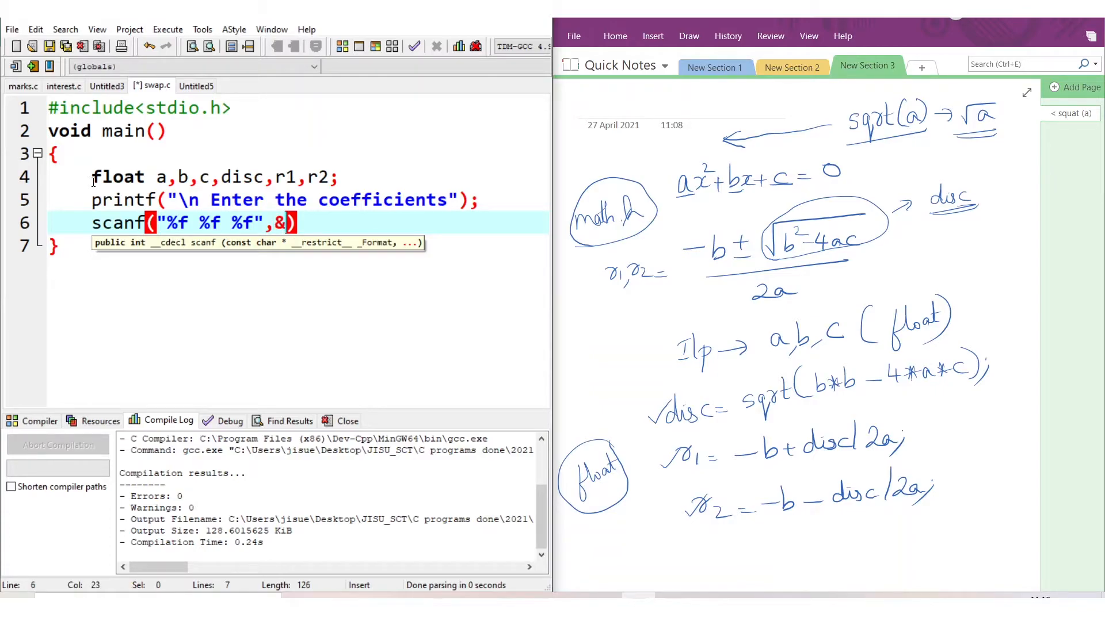
type("a,&b,")
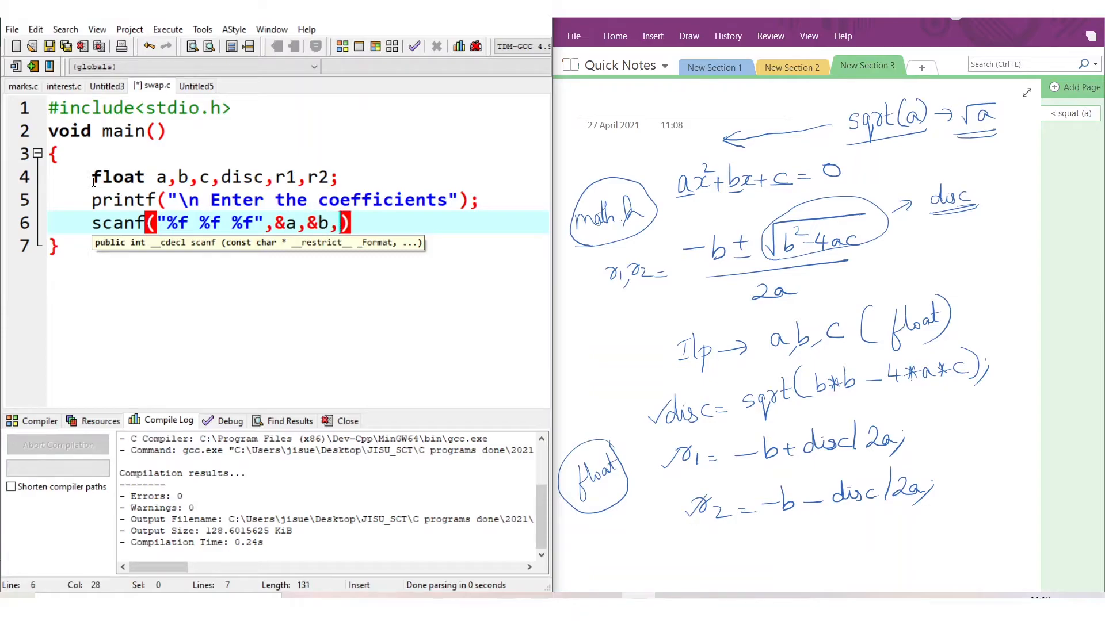
type("&c")
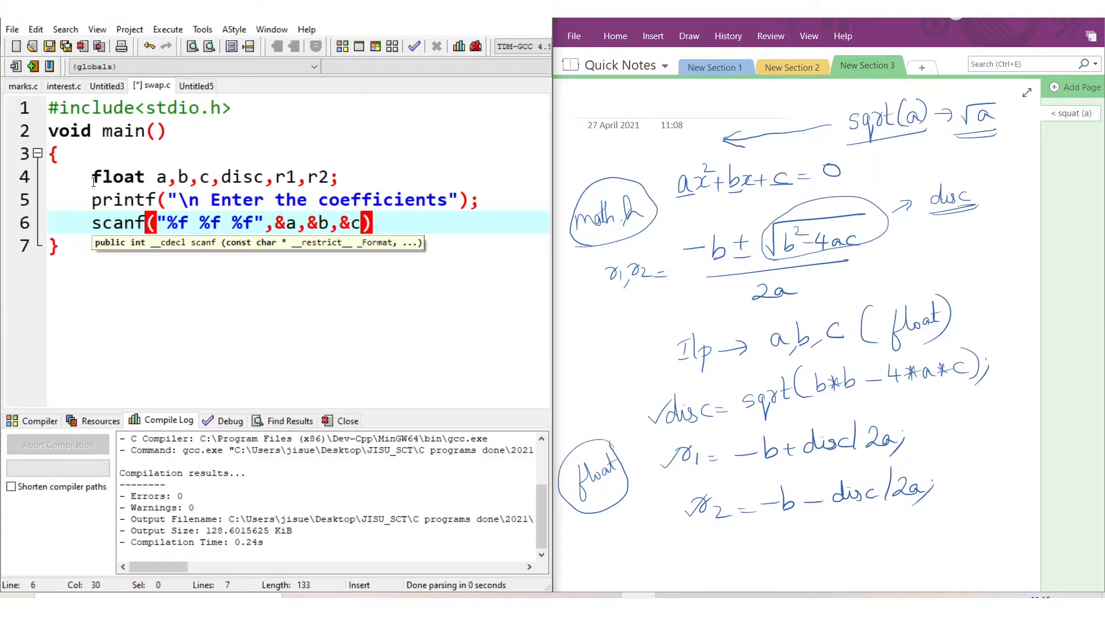
type(");")
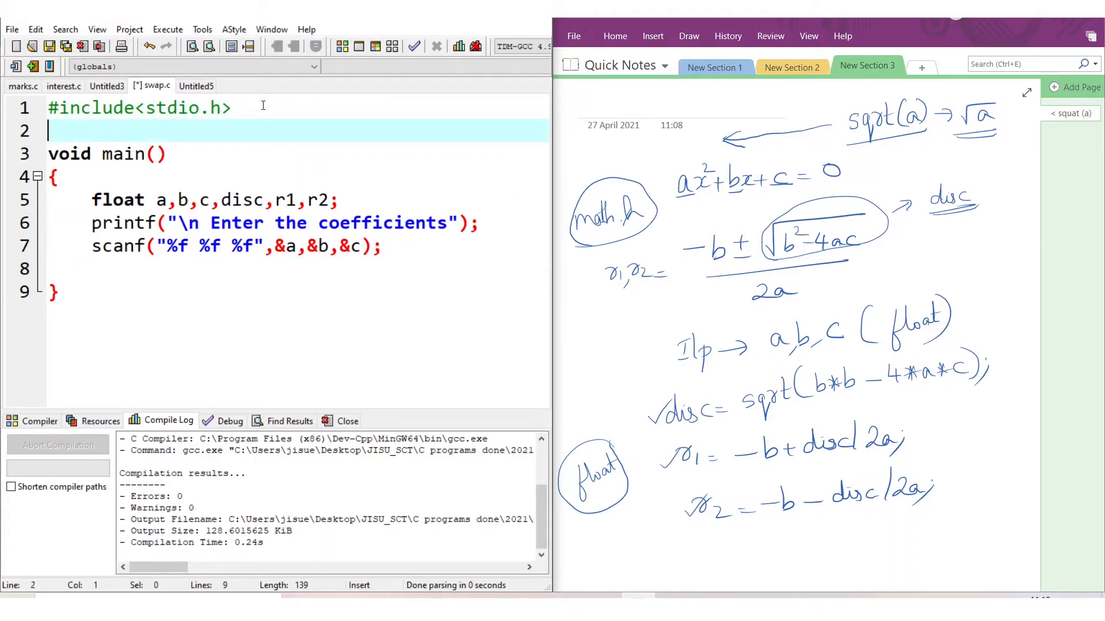
Step: Type #include<math.h> //to use sqrt() on line 2
type("#i")
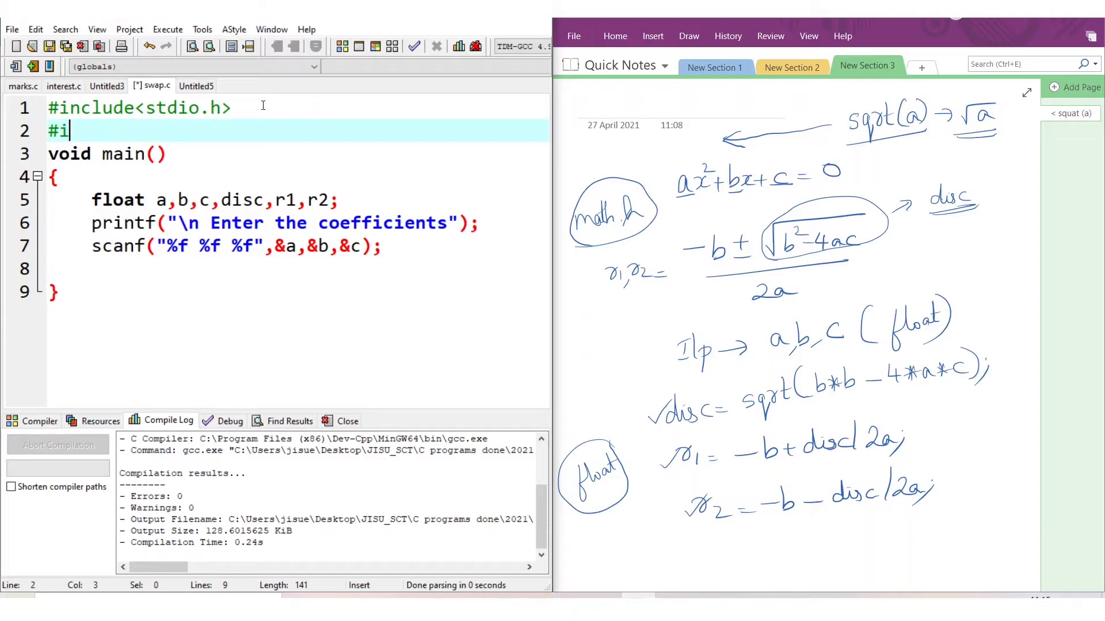
type("nclude")
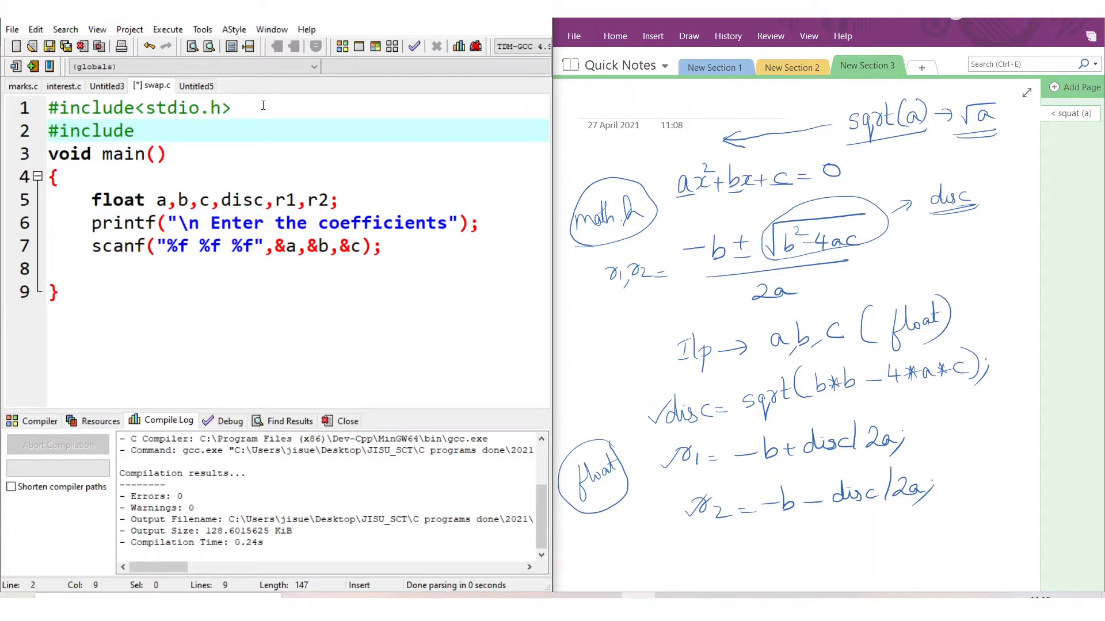
type("<math.h>")
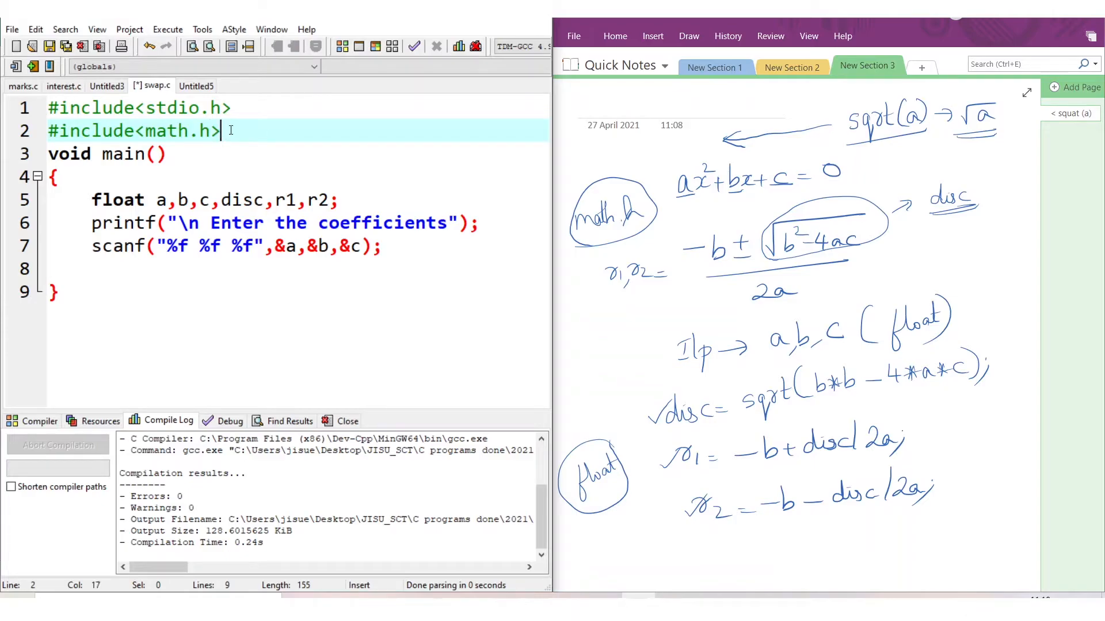
type("//to use")
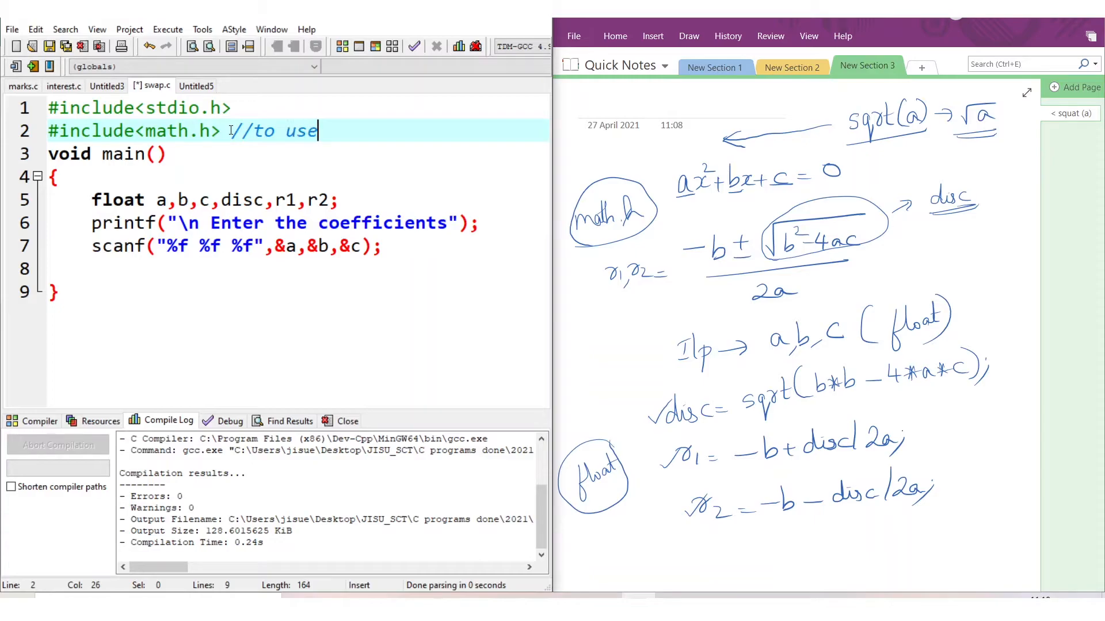
type("sqr")
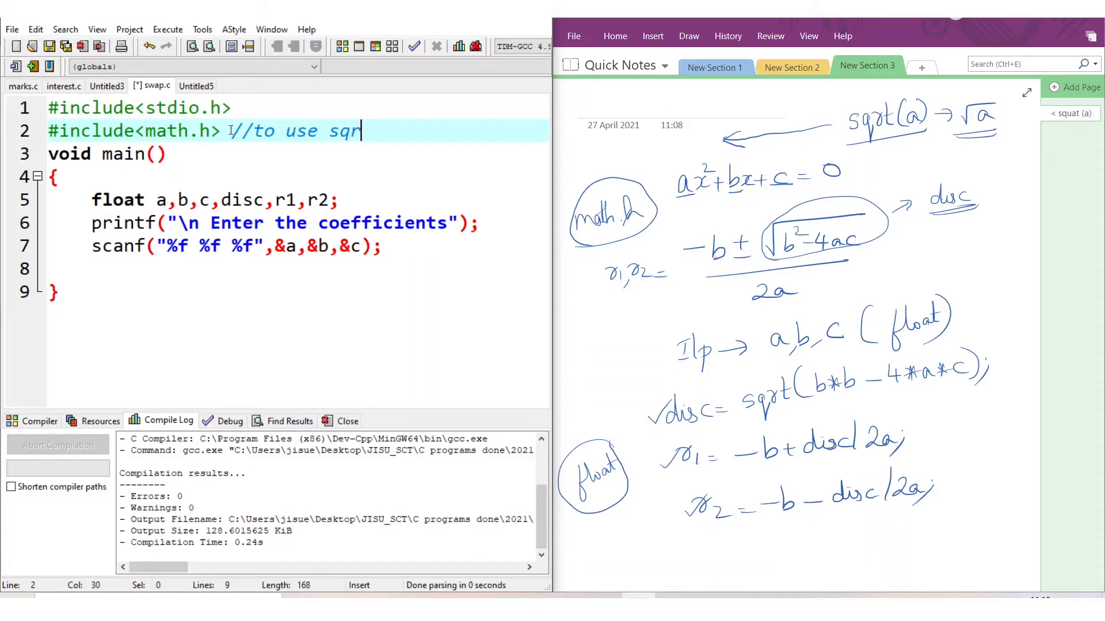
type("t()")
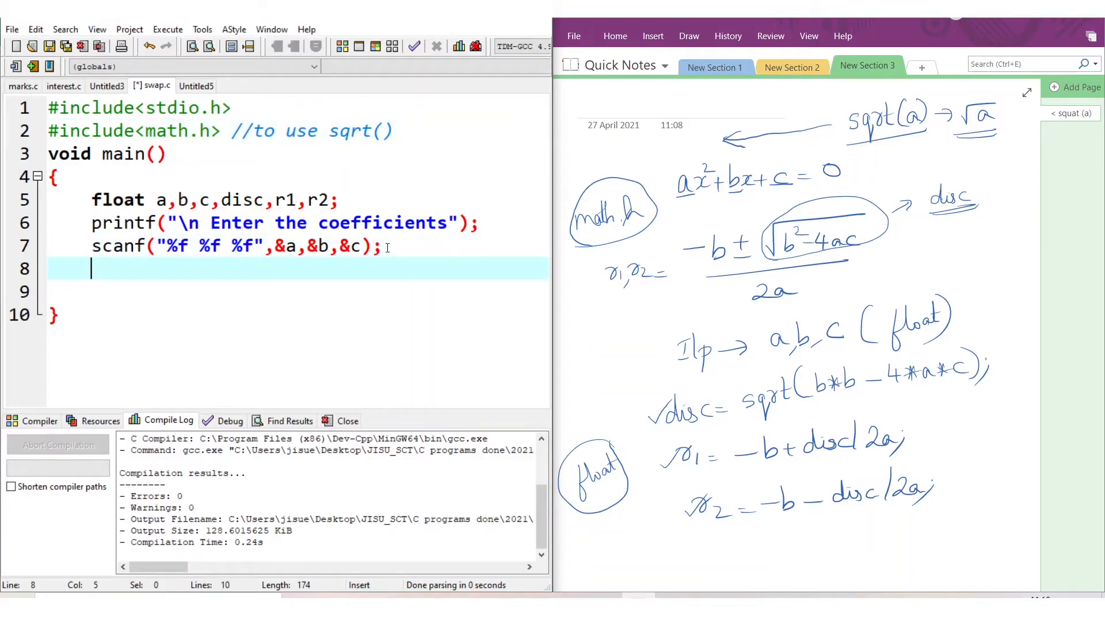
Step: Type the discriminant statement disc = sqrt(b*b-4*a*c); on line 8
type("disc =")
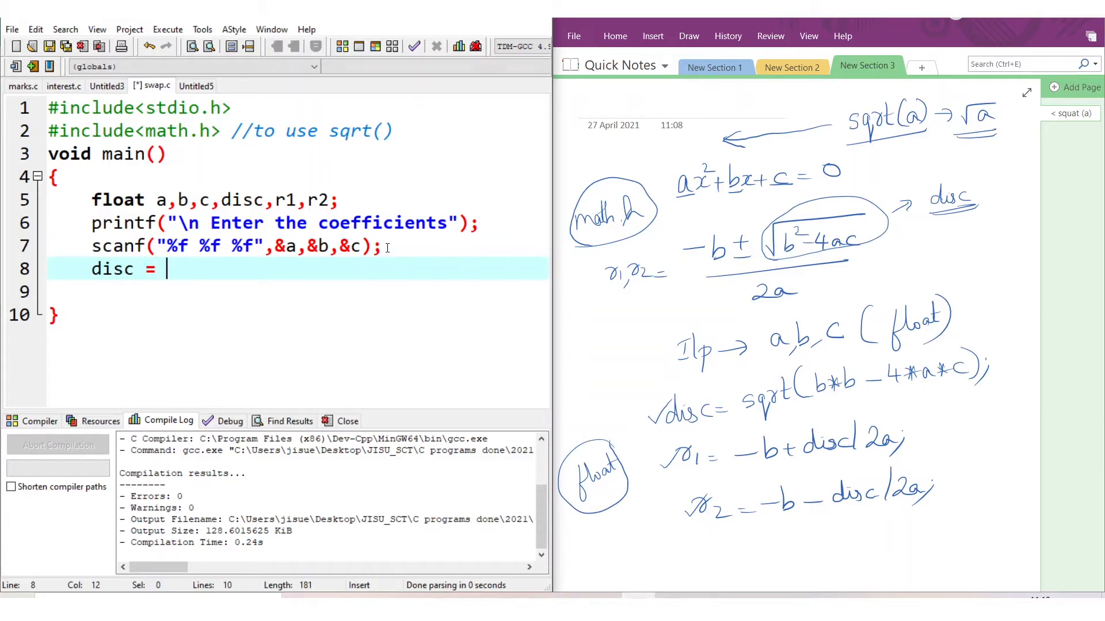
type("sqrt")
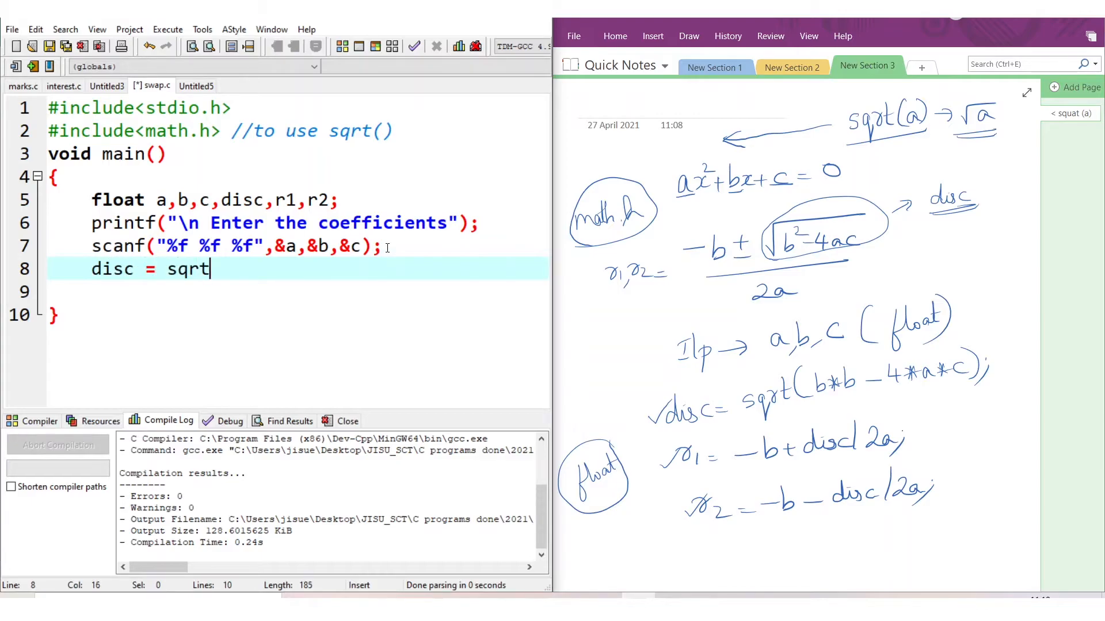
type("()")
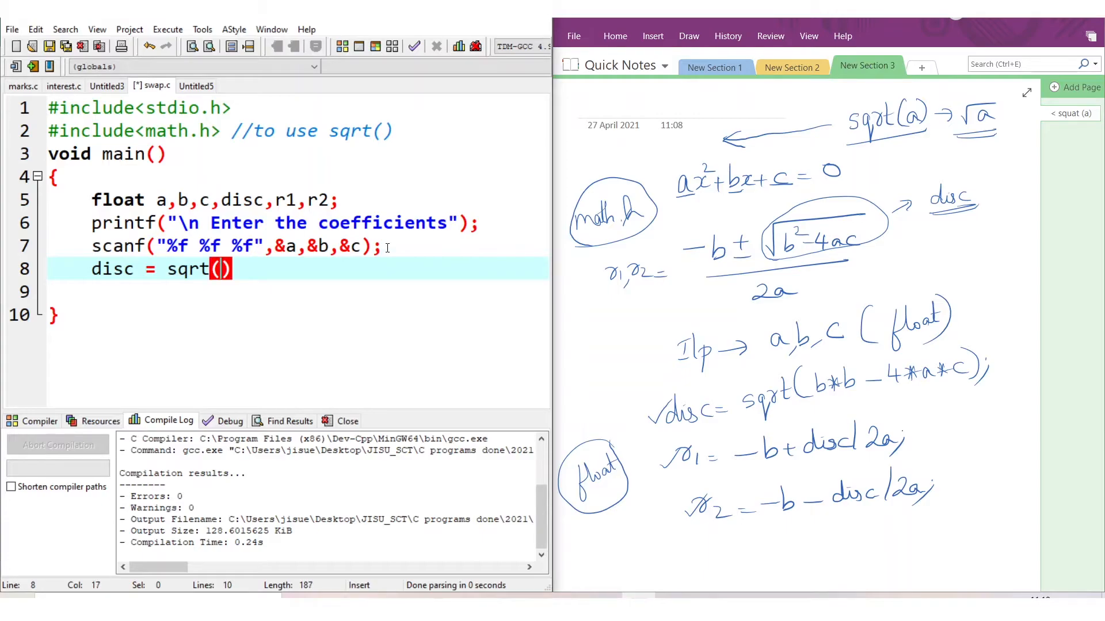
type("b")
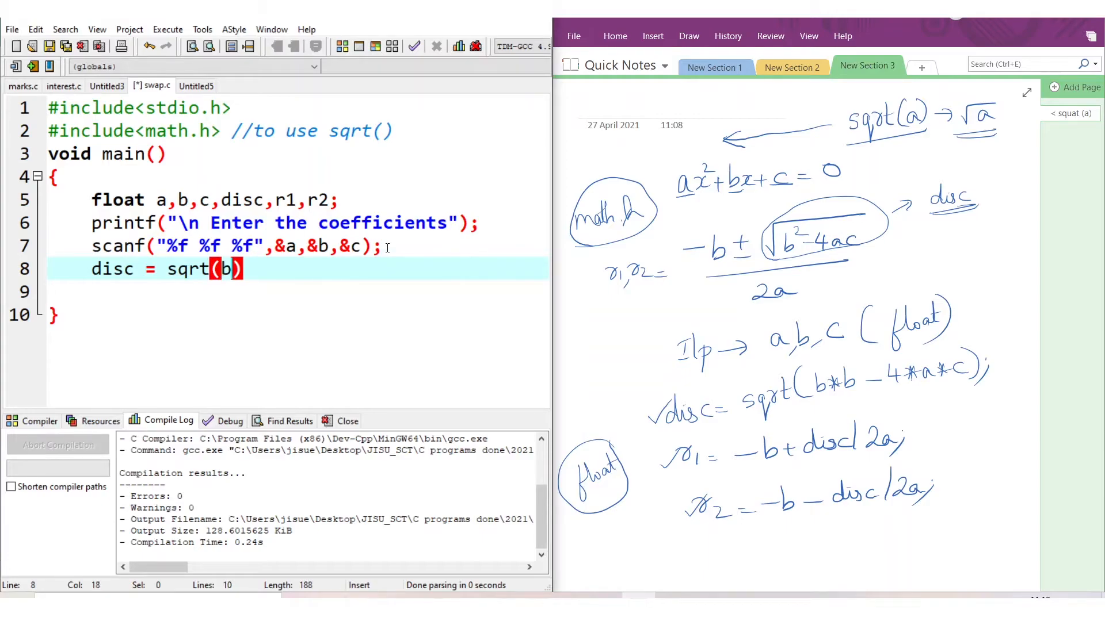
type("*b")
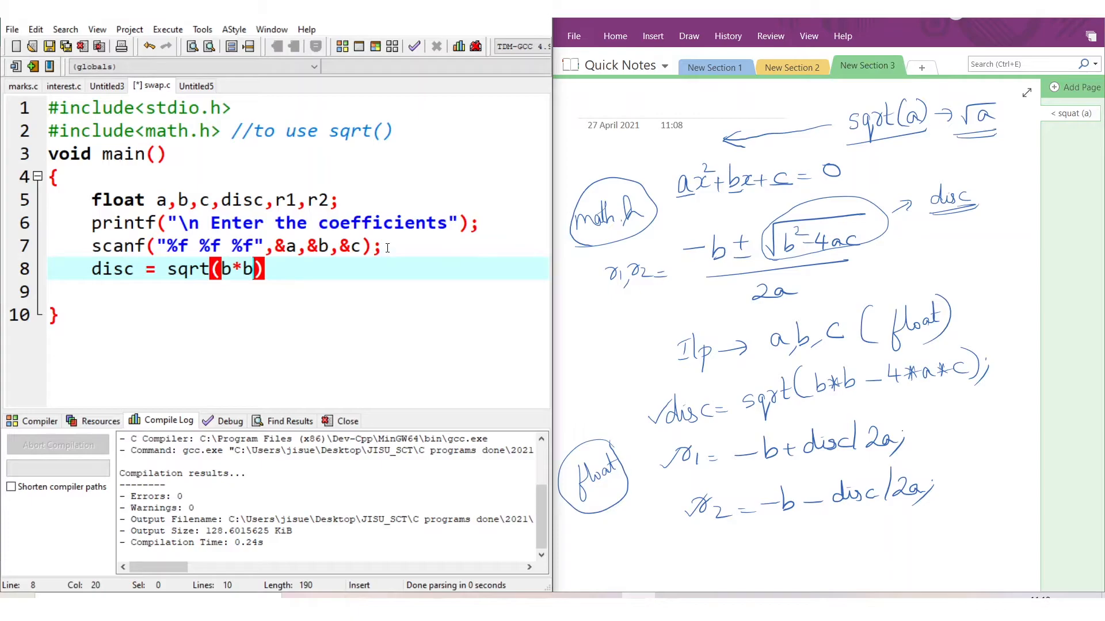
type("-4")
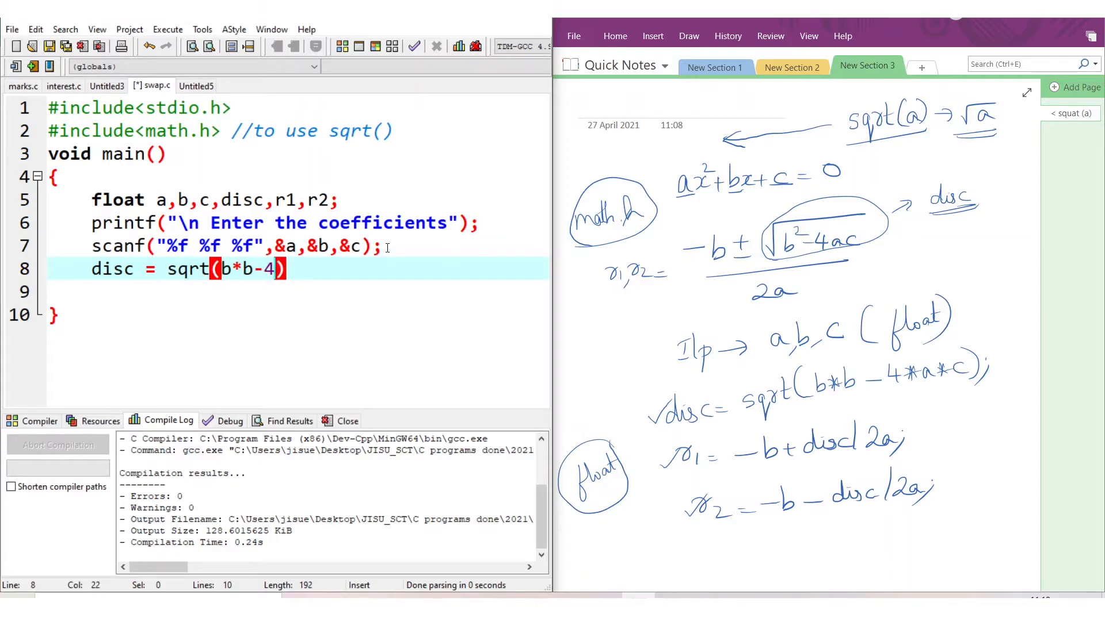
type("a*")
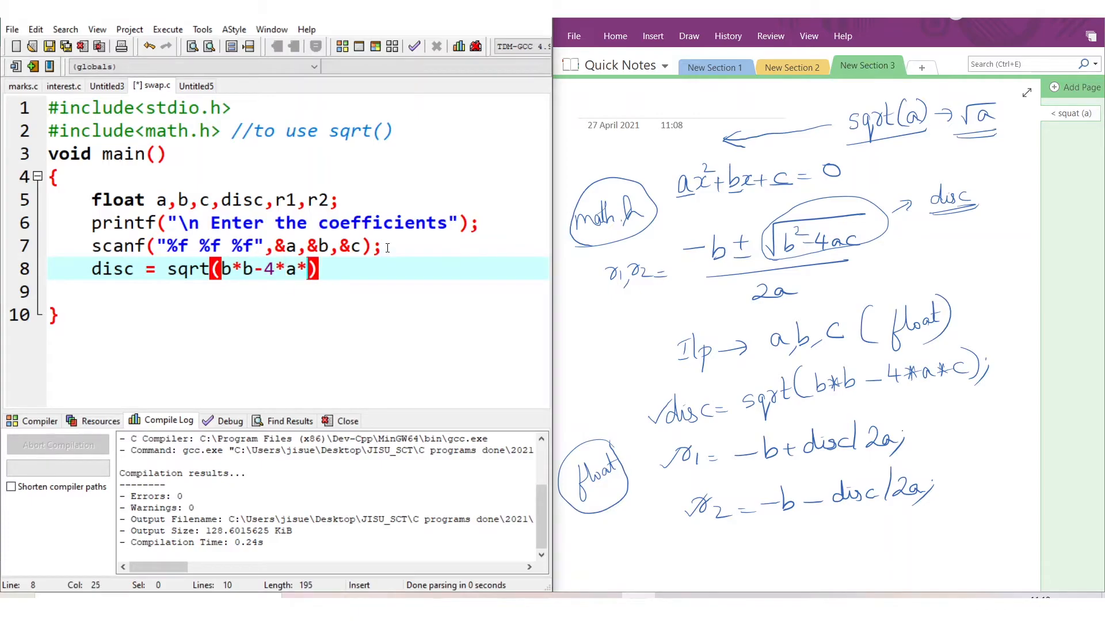
type("*c")
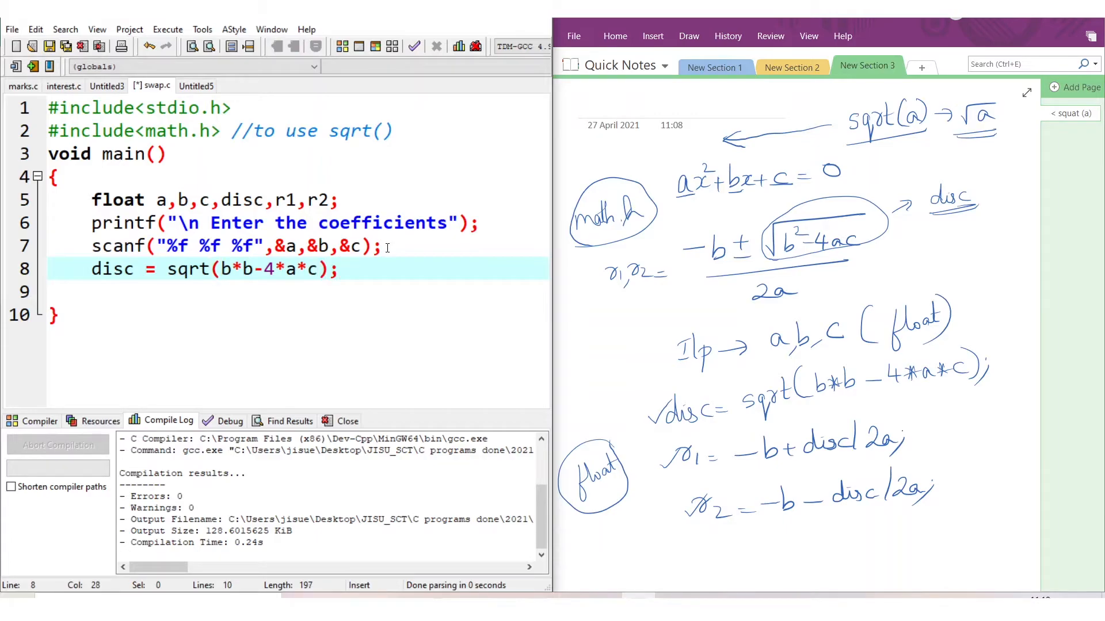
Step: Start the first root expression r1=-b+disc/ on line 9
type("r")
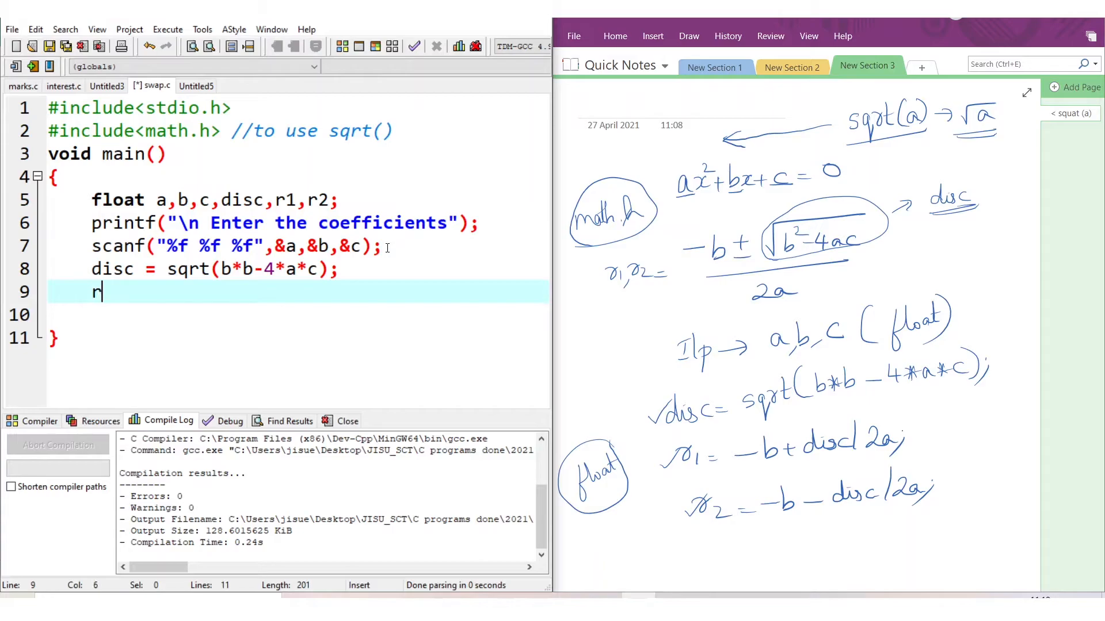
type("1=")
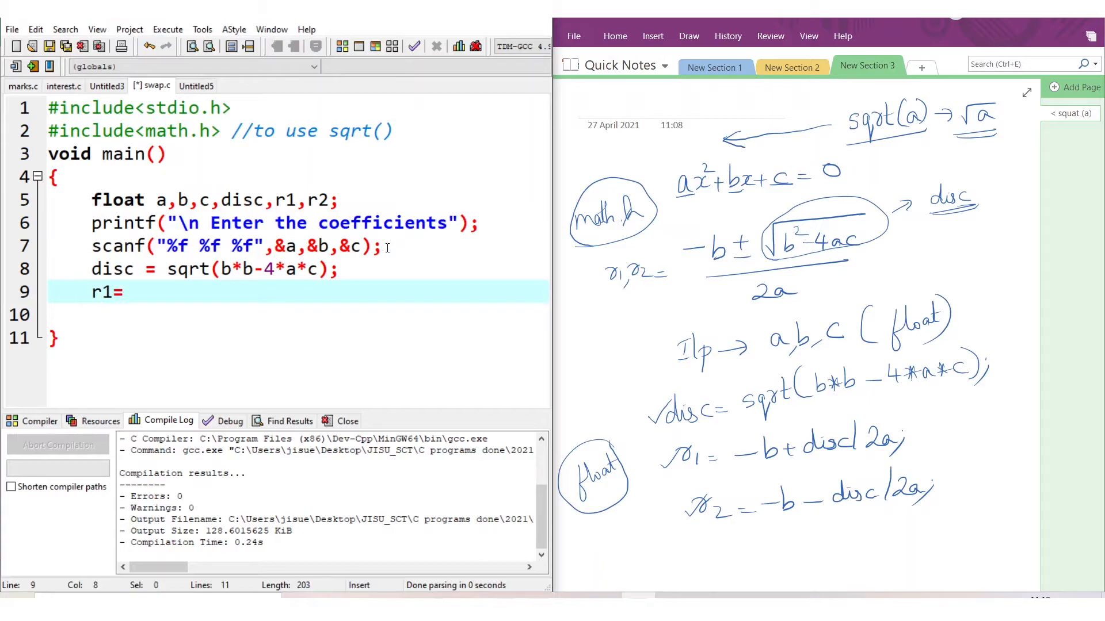
type("-b")
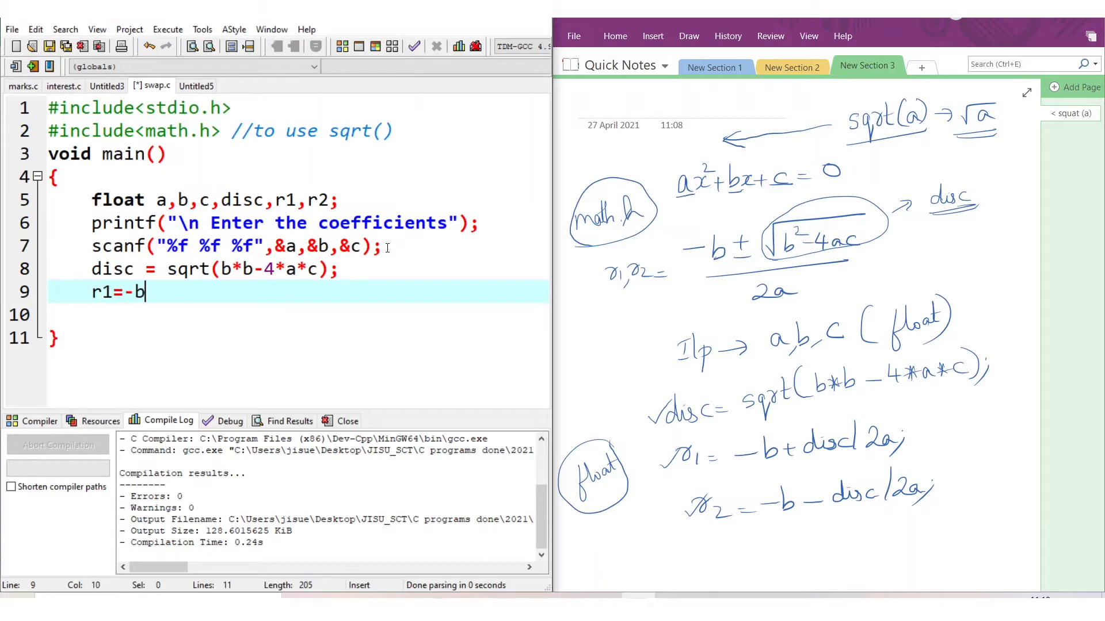
type("+dis")
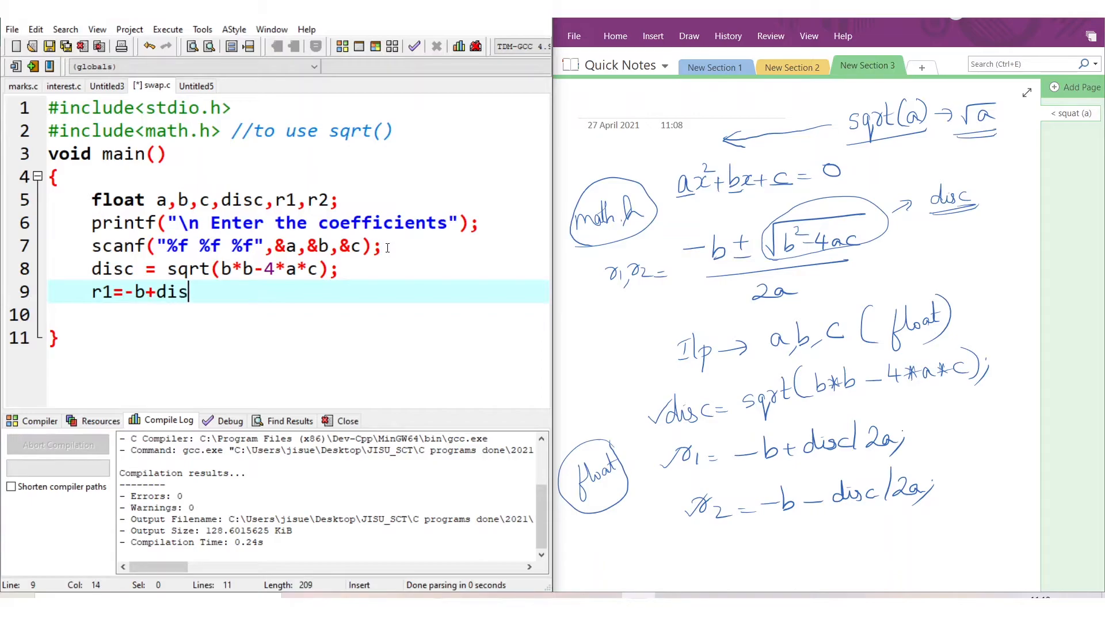
type("/")
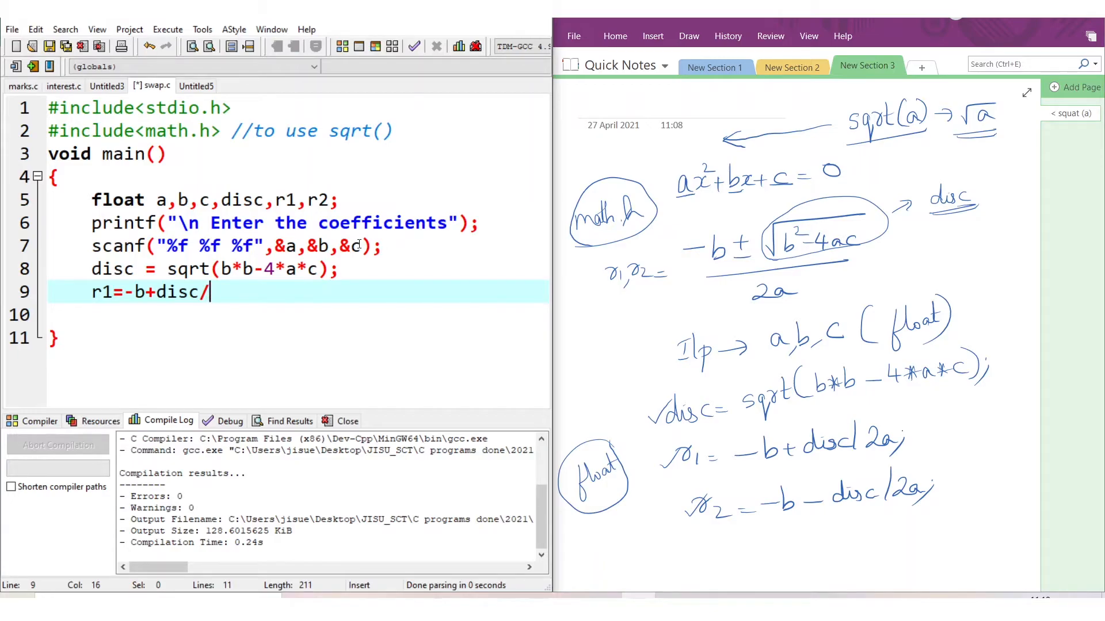
mouse_move(179, 292)
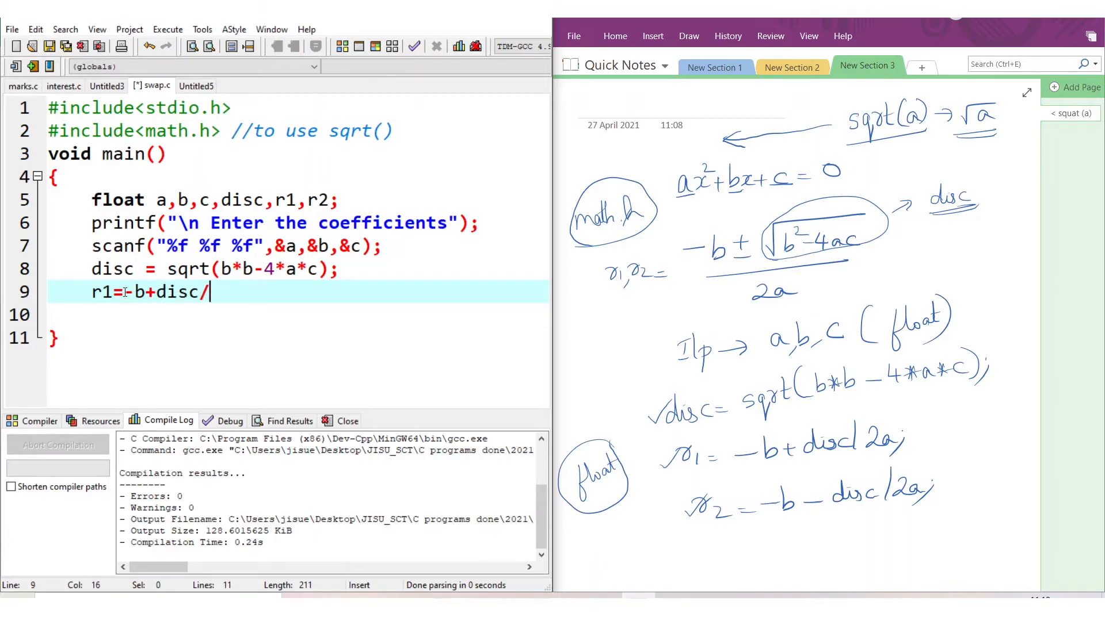
Step: Bracket the r1 numerator and finish it as r1 = (-b+disc)/(2*a)
type("()")
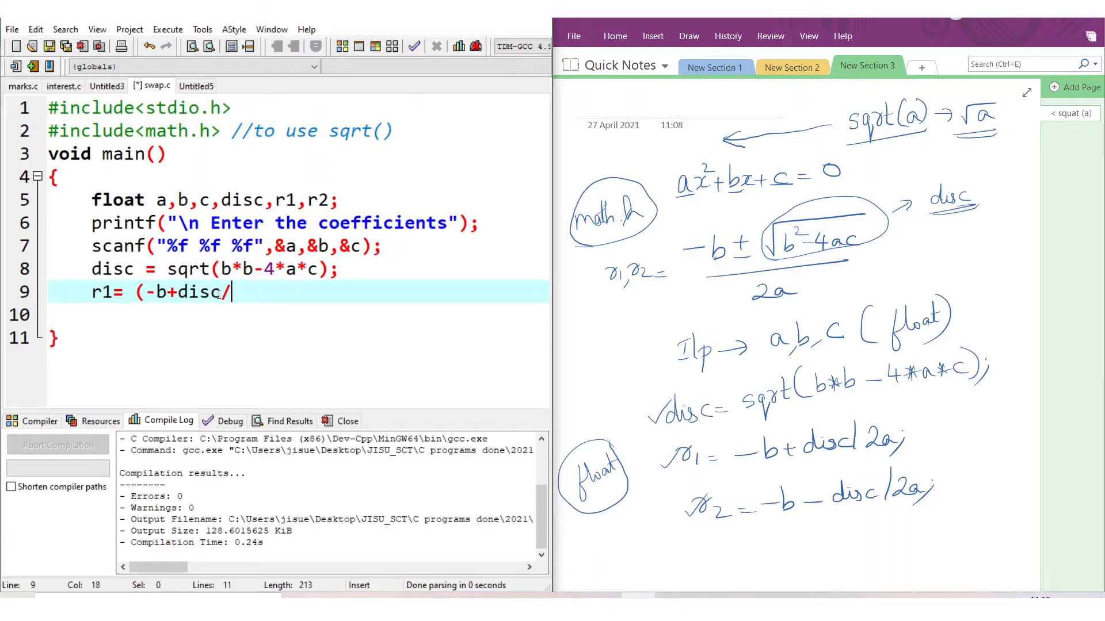
type(")")
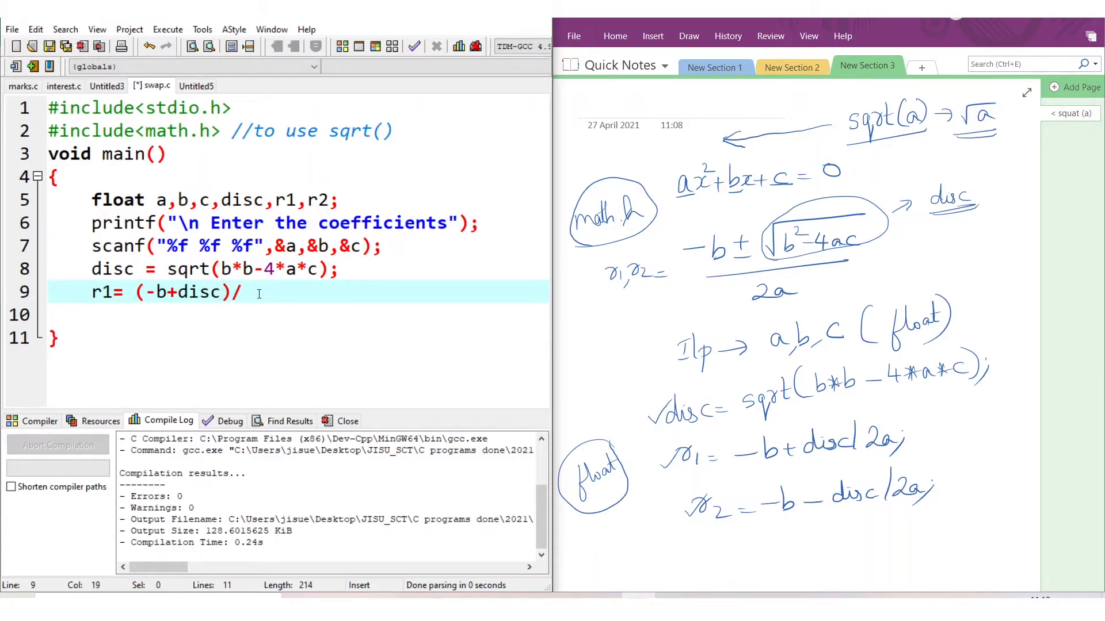
type("(2)")
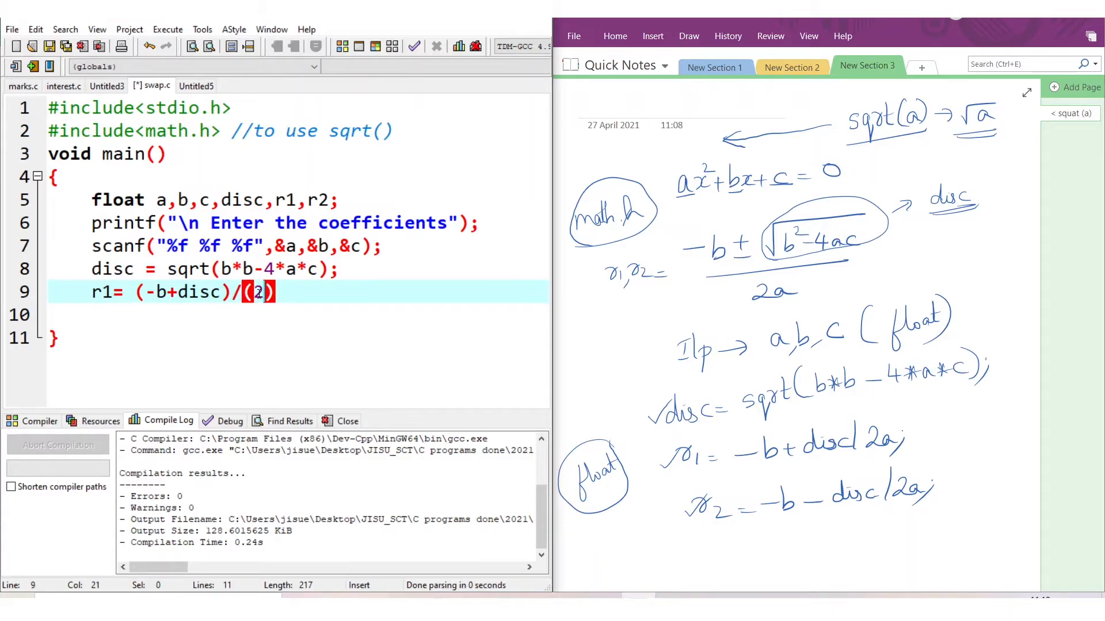
type("*a")
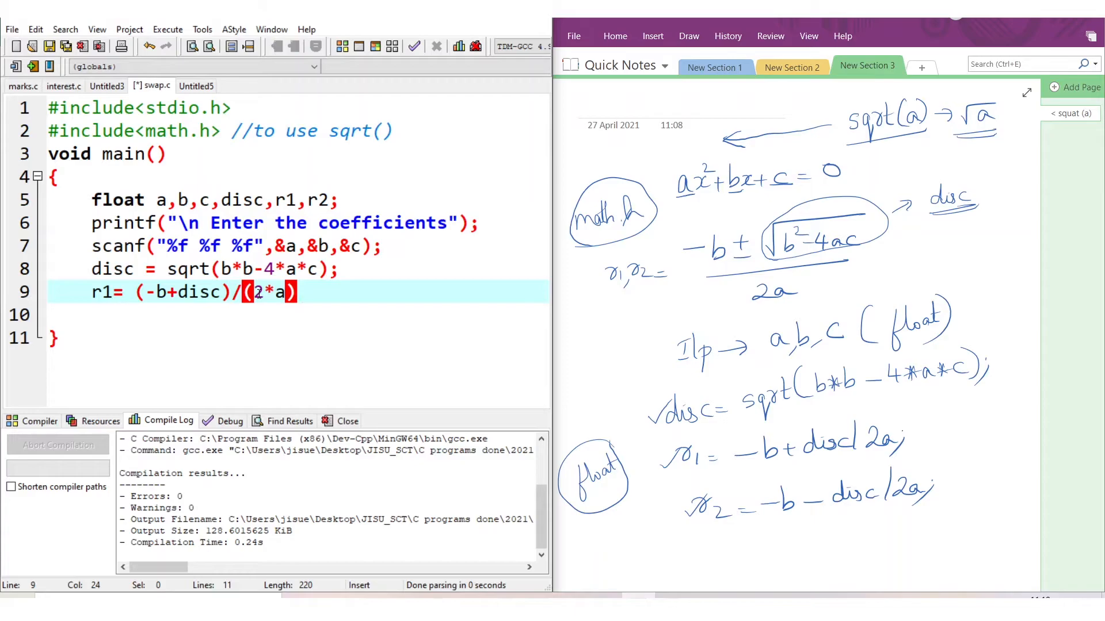
type(";")
key("enter")
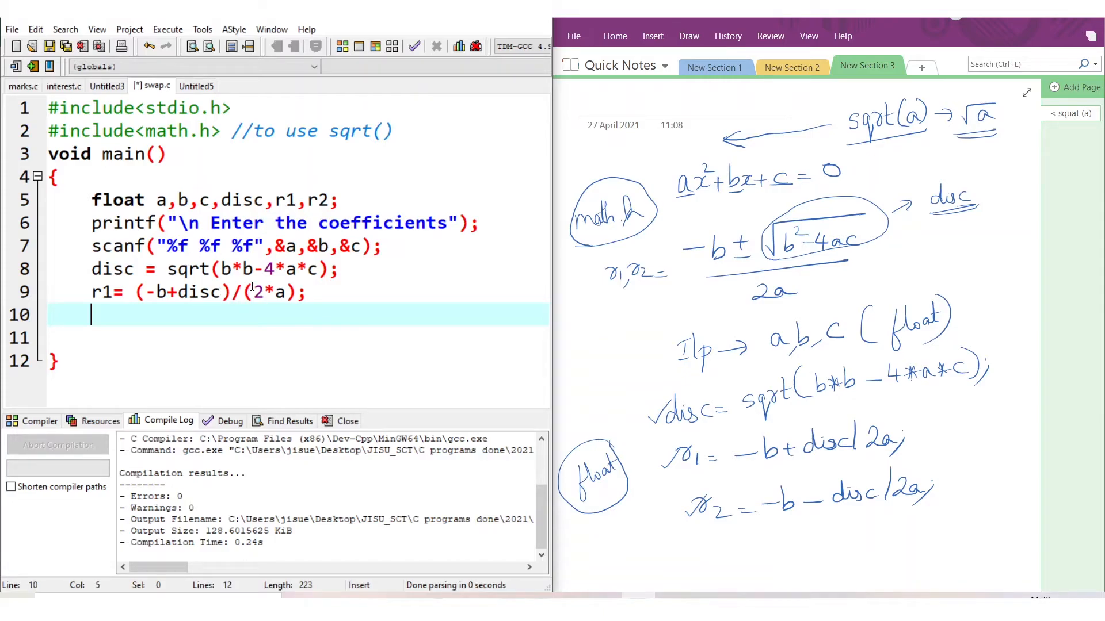
mouse_move(159, 292)
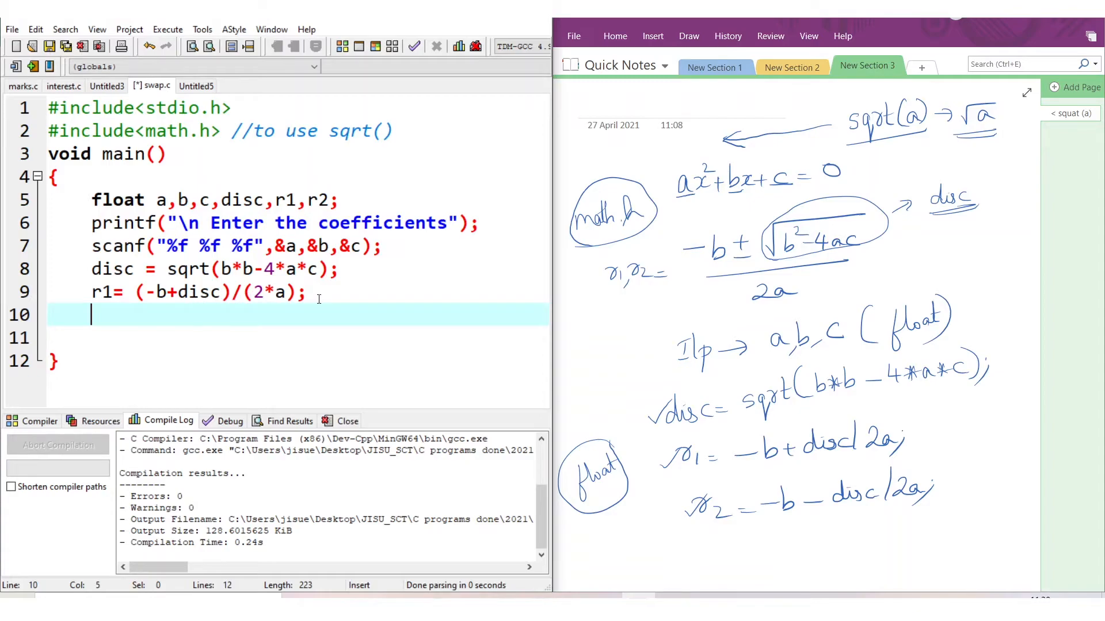
Step: Write the second root formula r2 = (-b-disc)/(2*a); on line 10
left_click(303, 292)
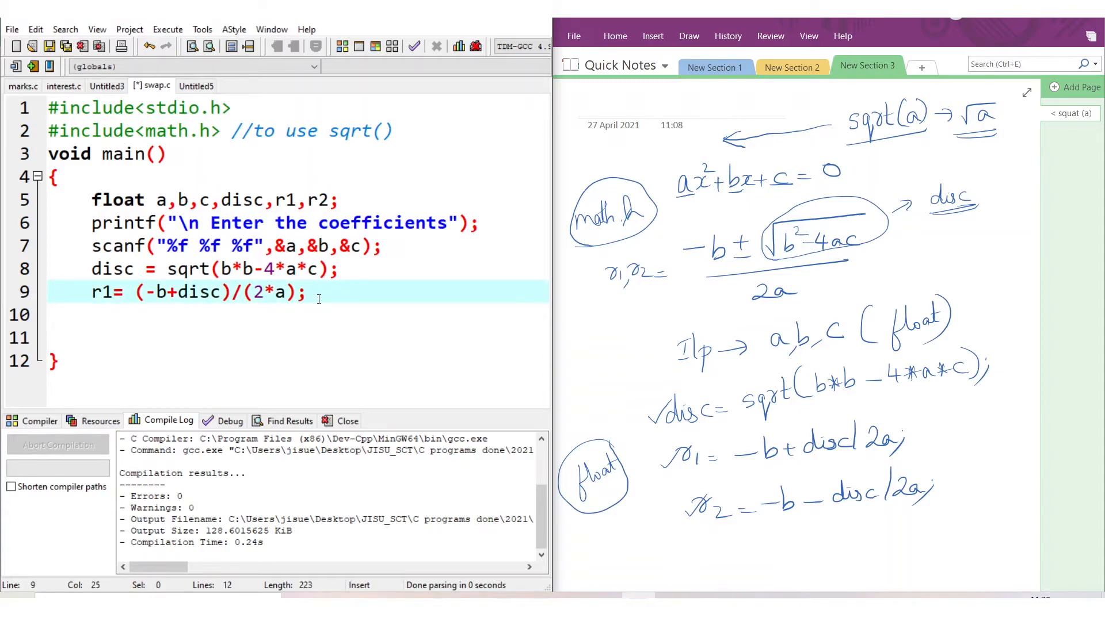
type("r")
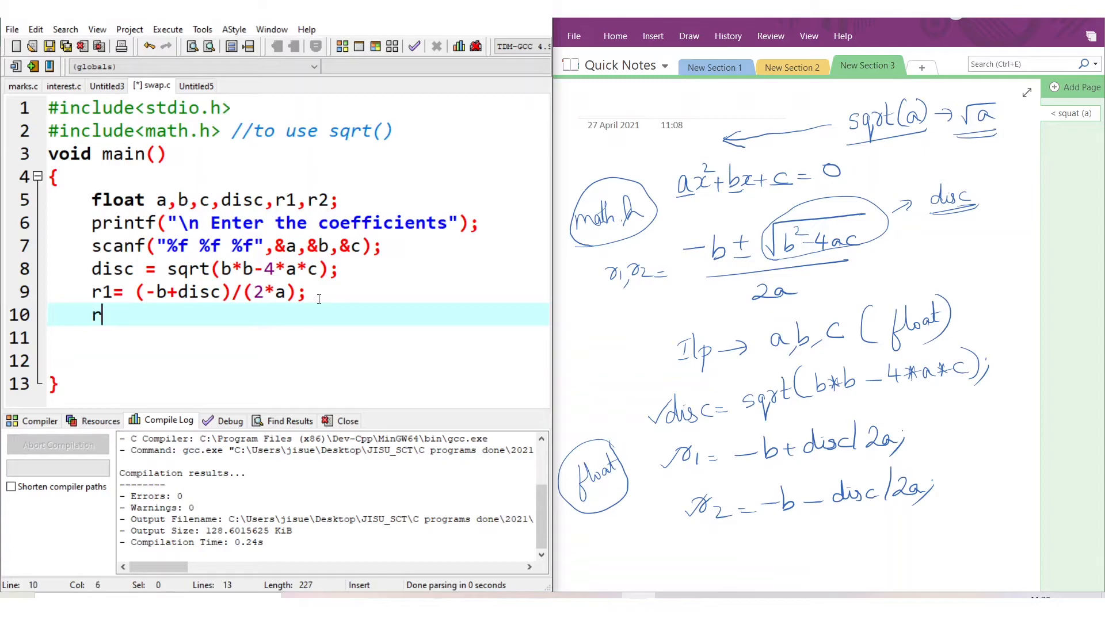
type("2 =")
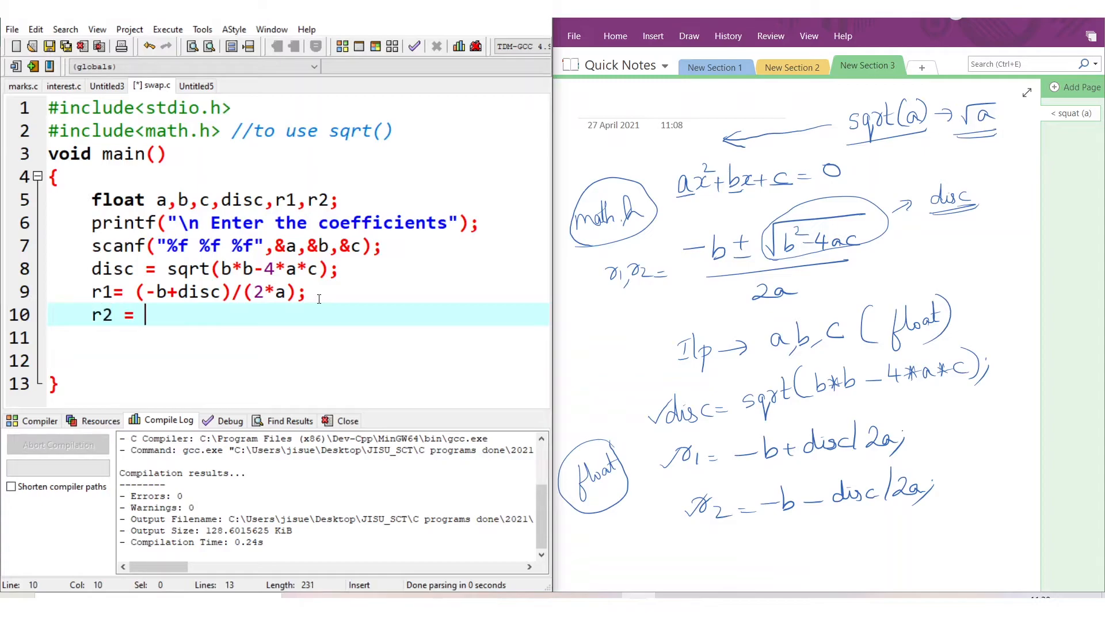
type("(-")
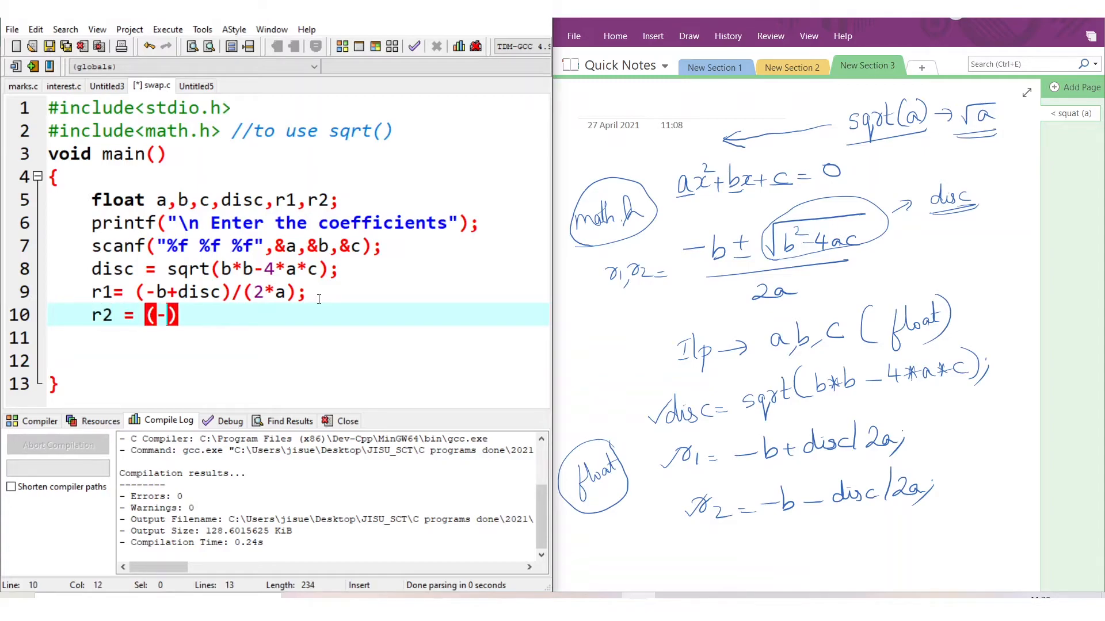
type("b-")
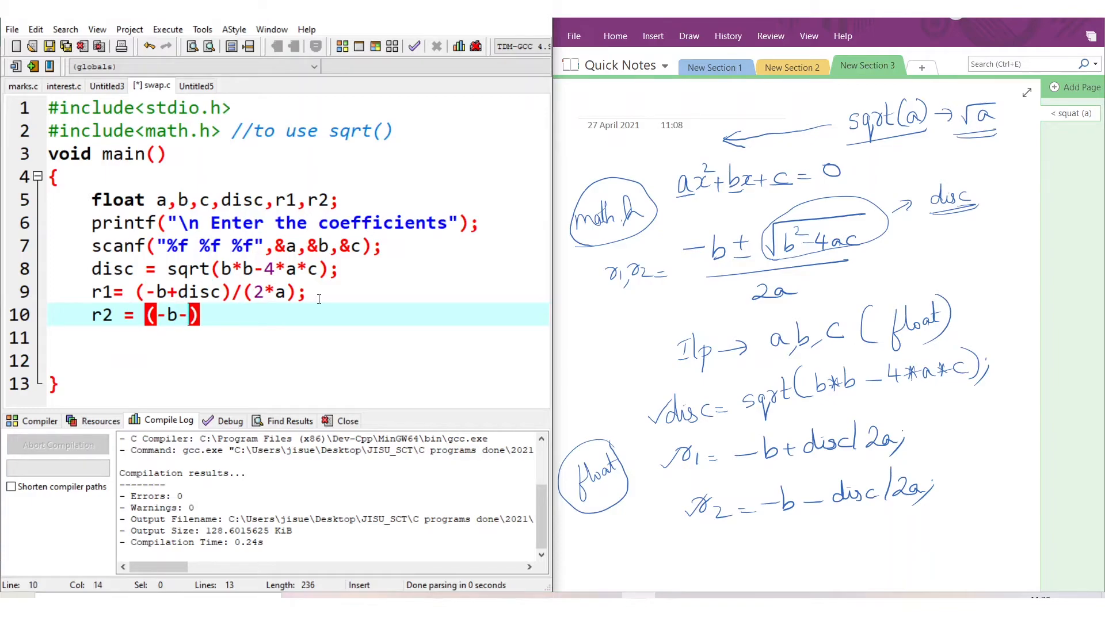
type("disc")
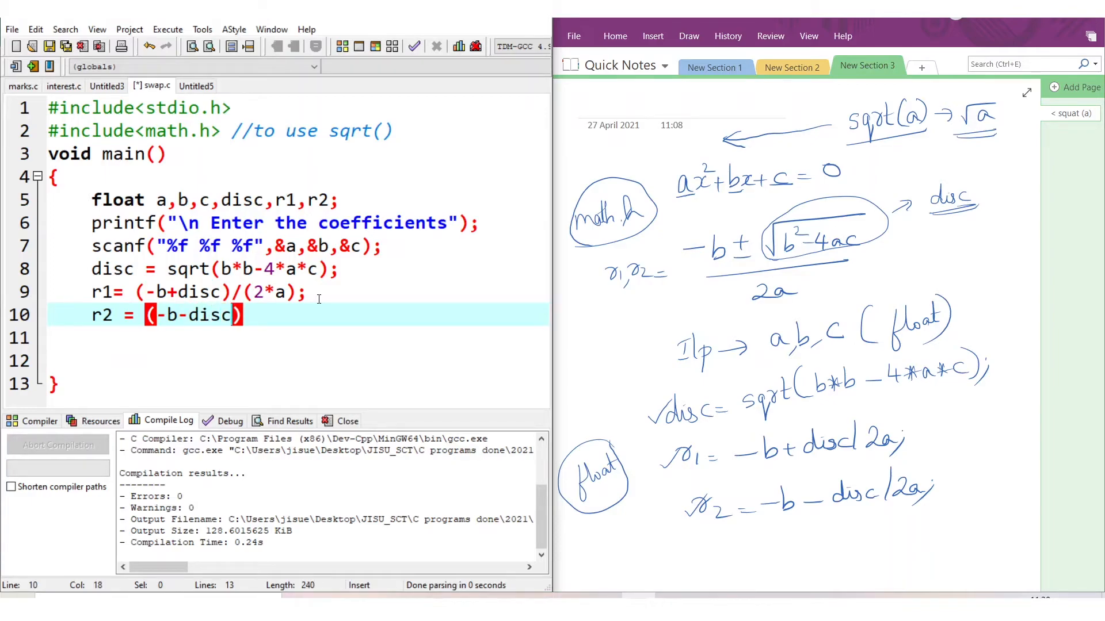
type(")/")
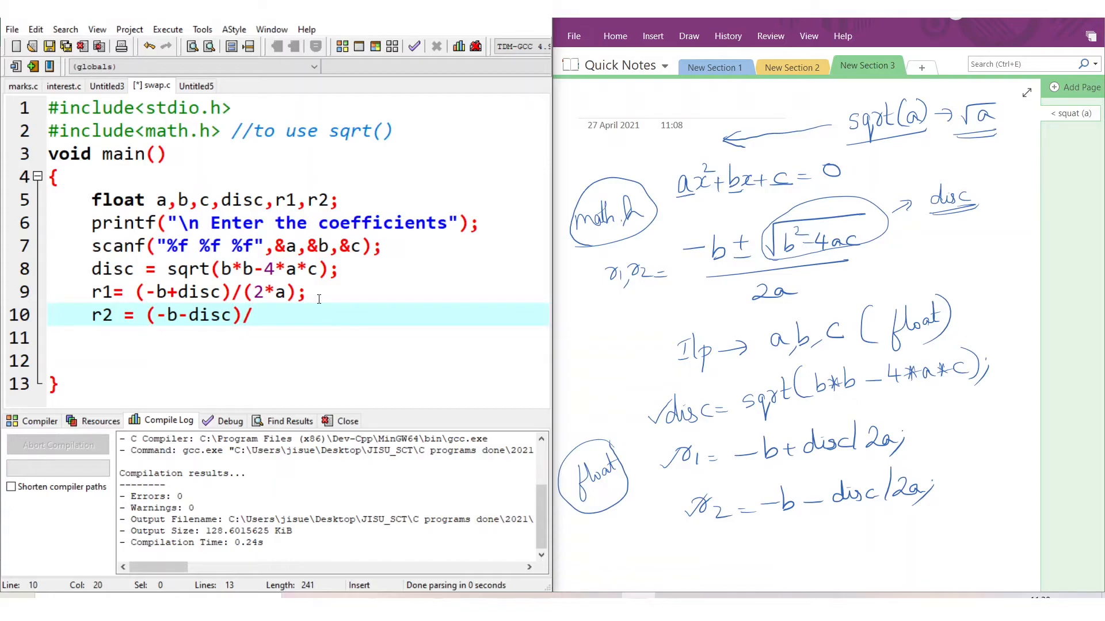
type("(2)")
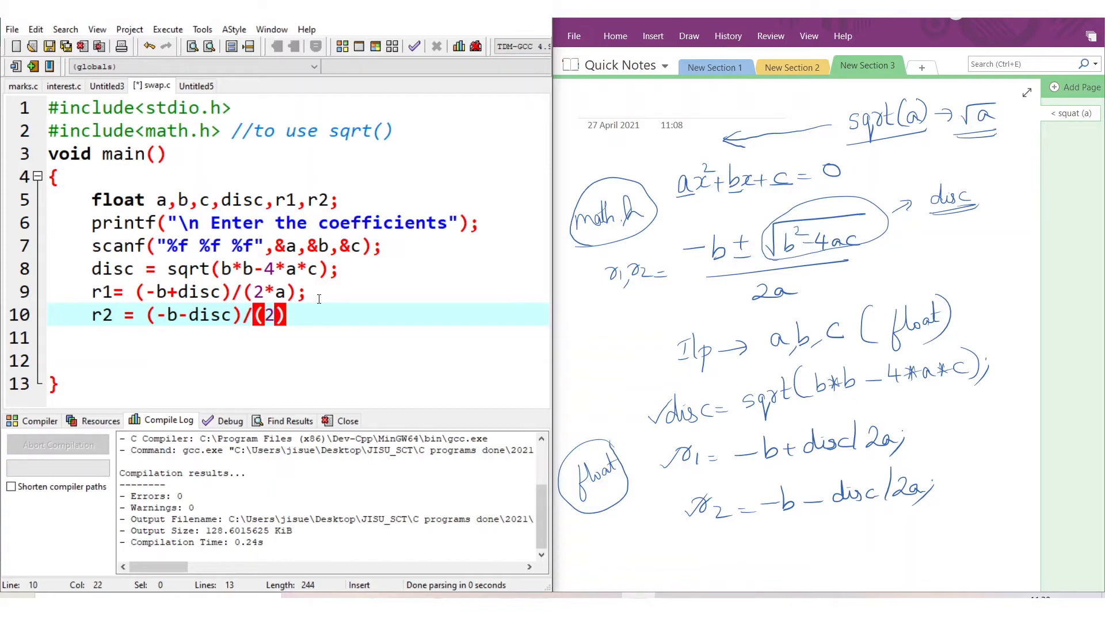
type("*a")
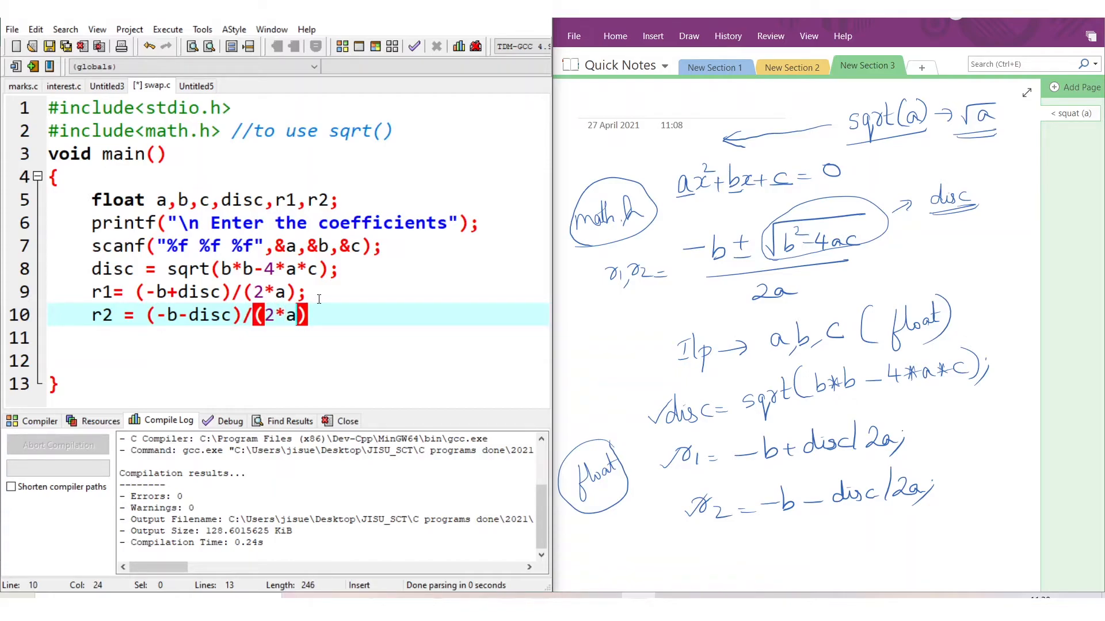
type(";")
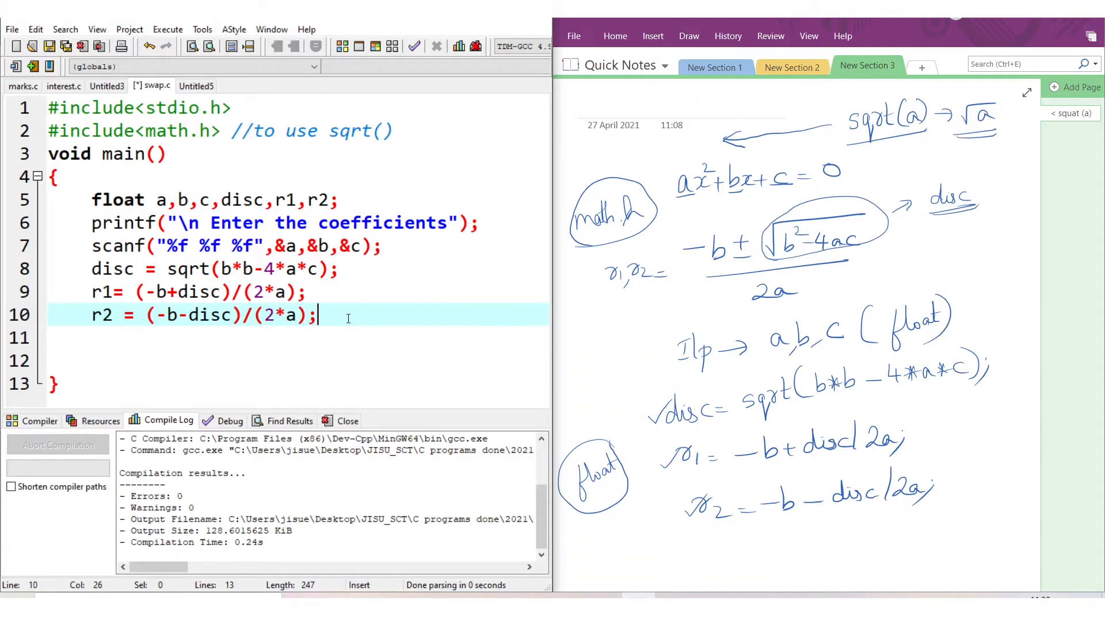
Step: Add printf("\n Roots are %f and %f",r1,r2); on line 11
type("pri")
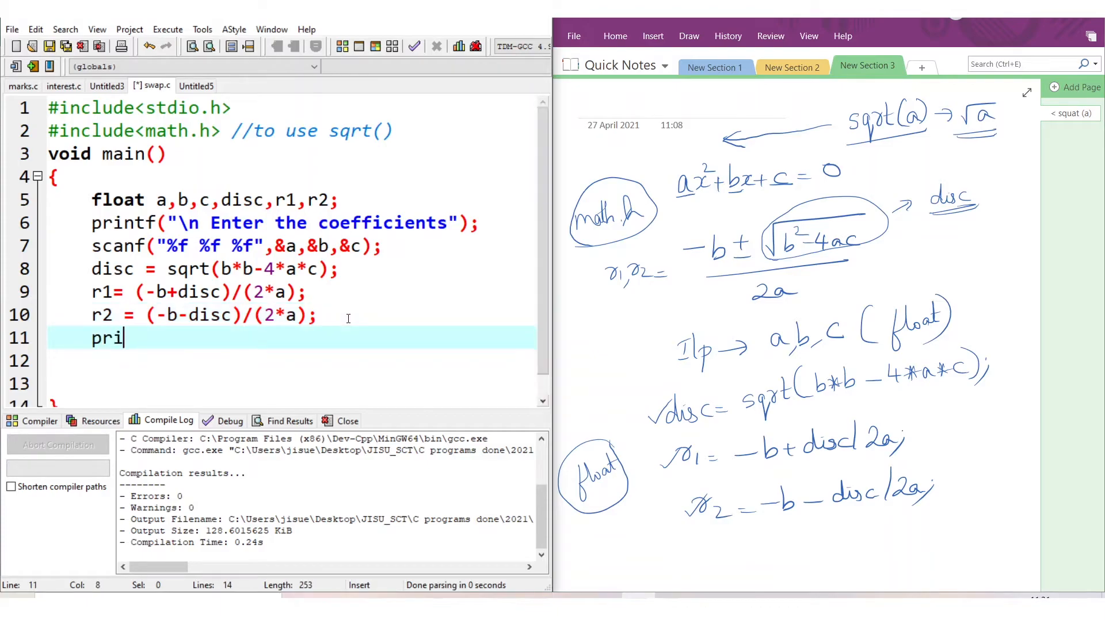
type("ntf")
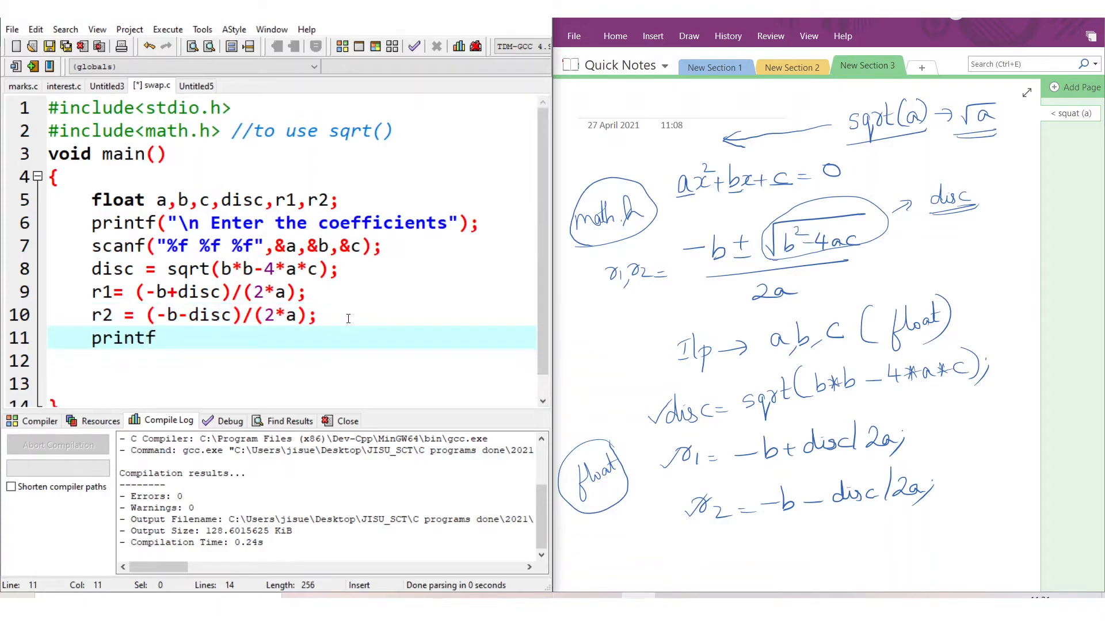
type("(\"\")")
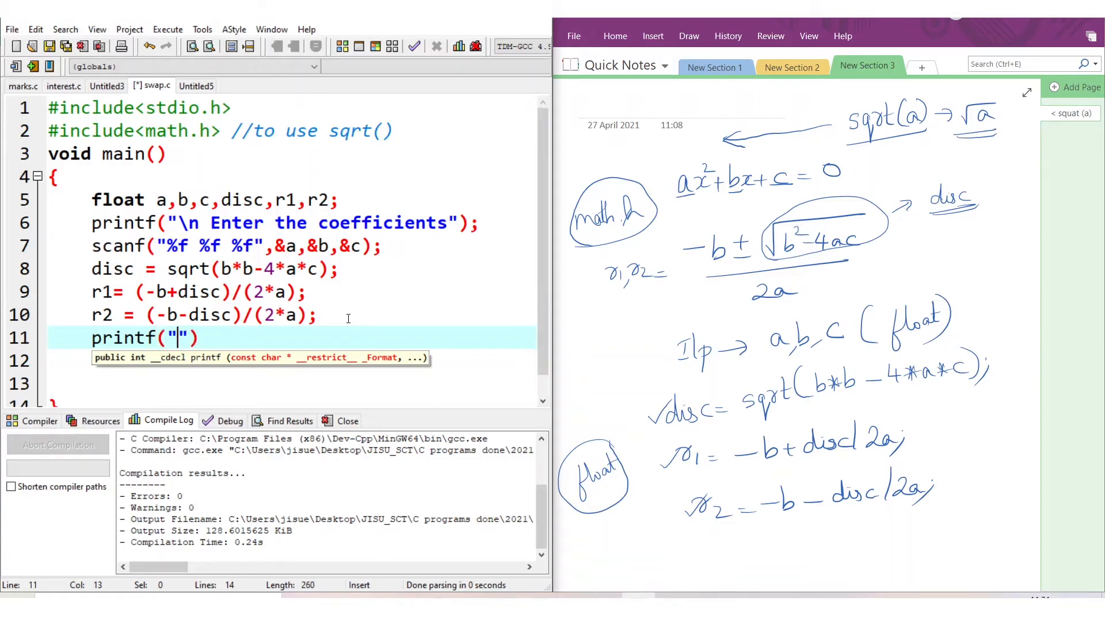
type("\\n")
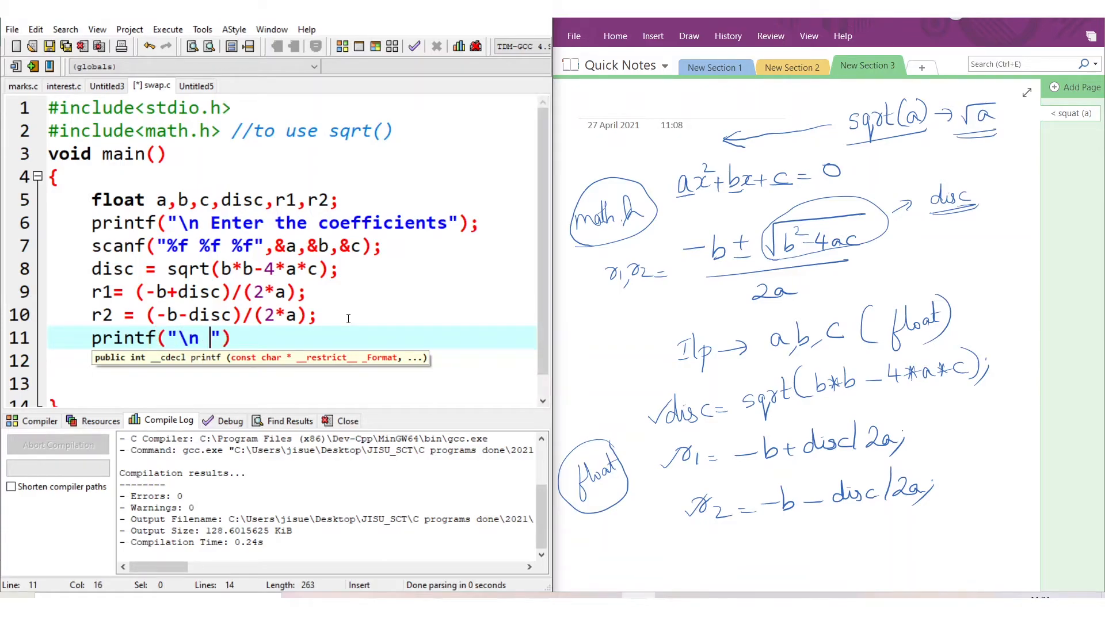
type("Roots are")
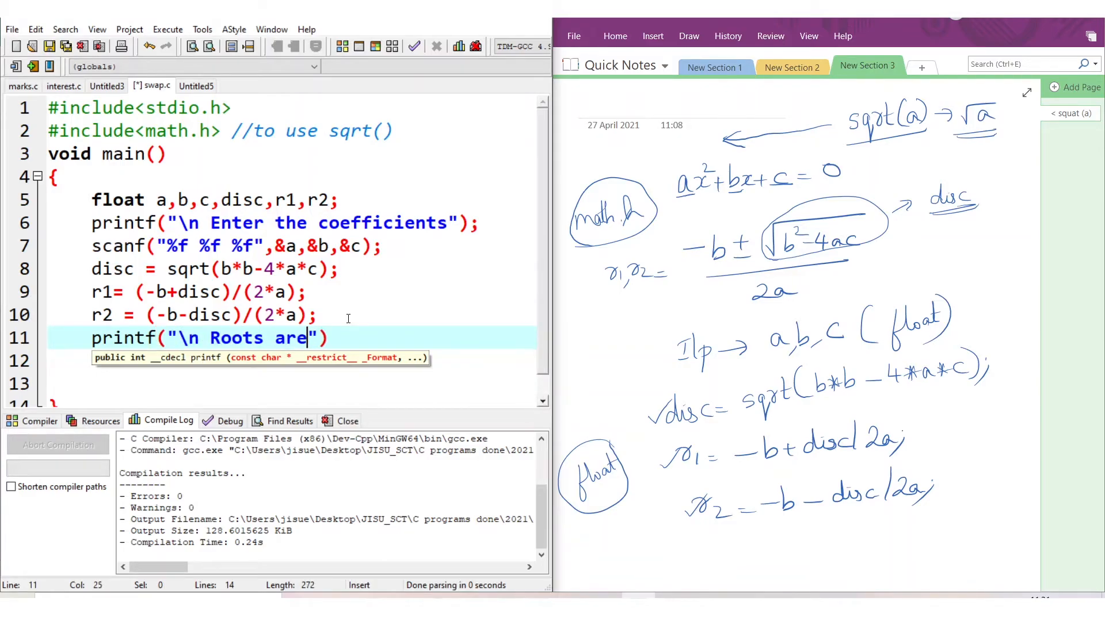
type("\" \"")
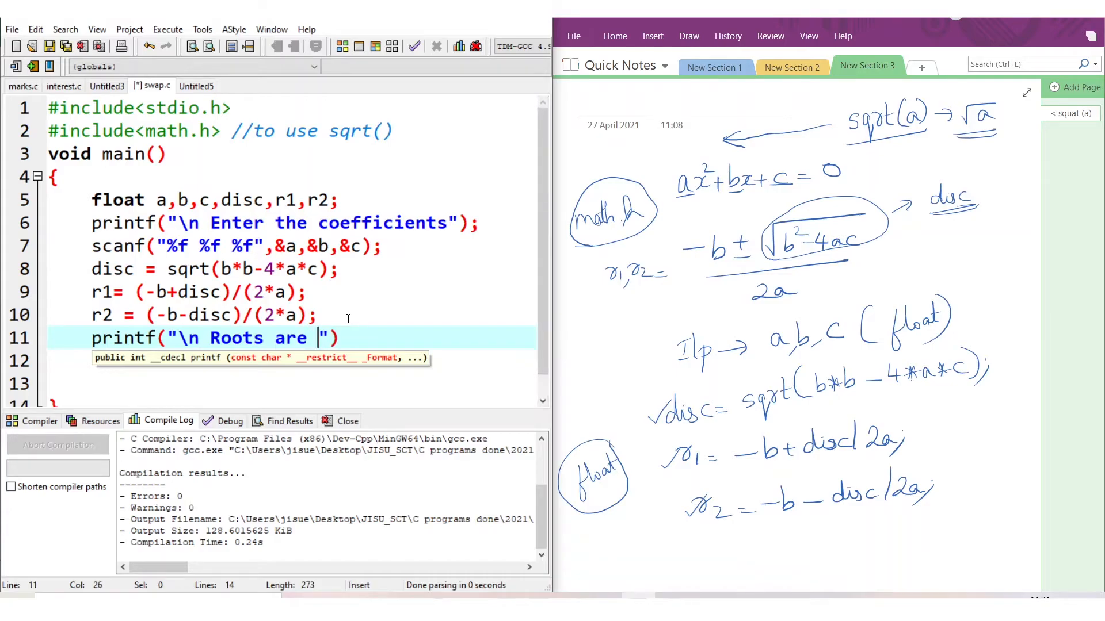
type("%f and %f")
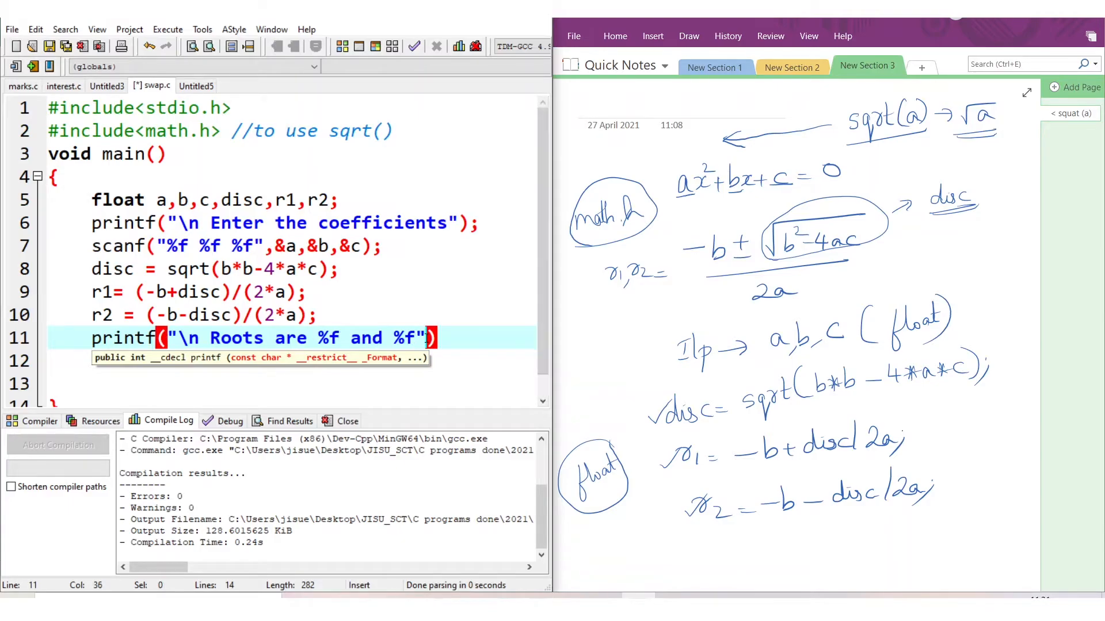
type(",")
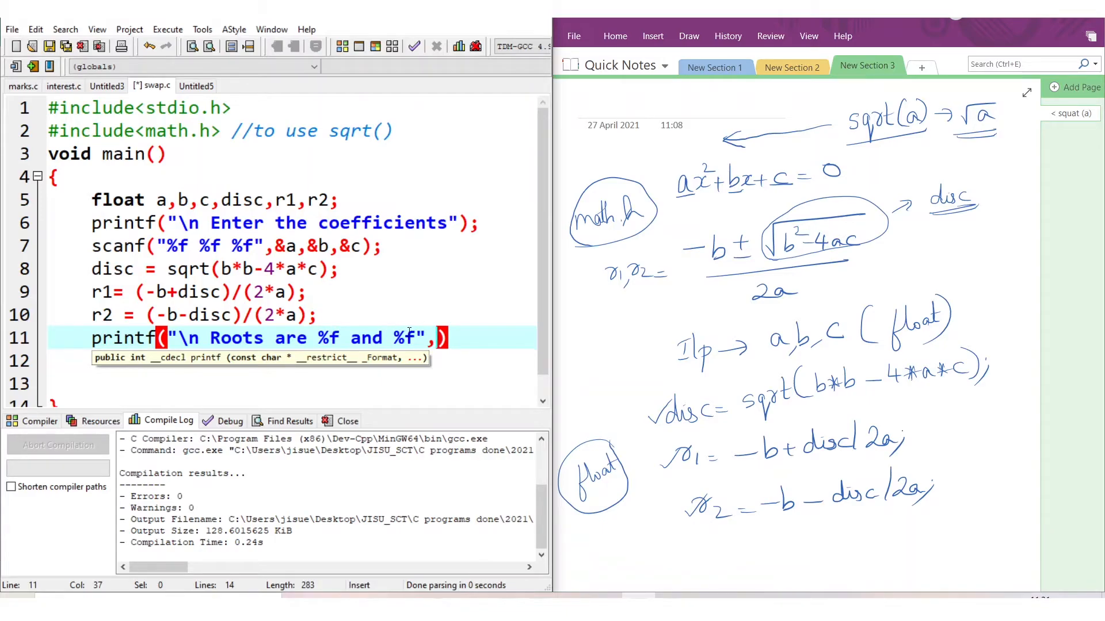
type(",r1,r2")
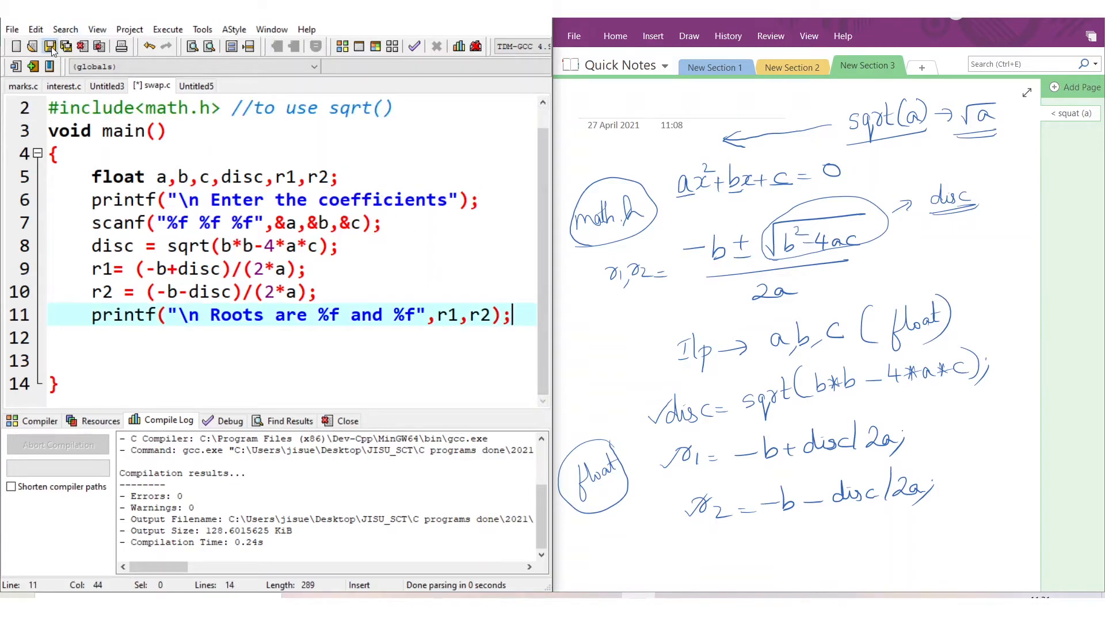
Step: Save the quadratic roots file, then compile and run it
left_click(168, 29)
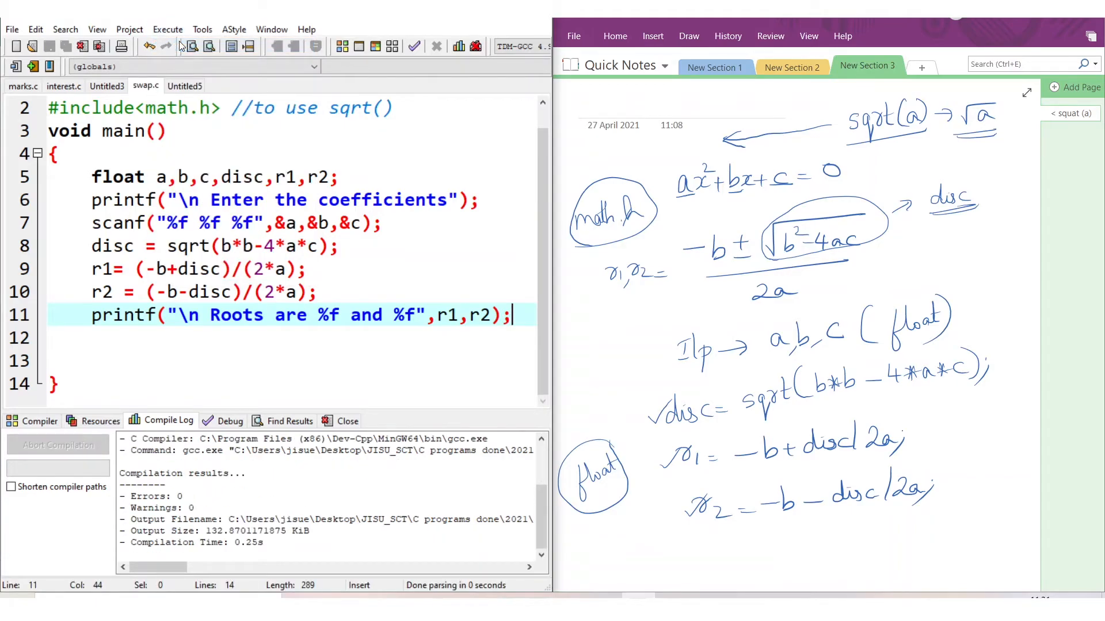
left_click(168, 29)
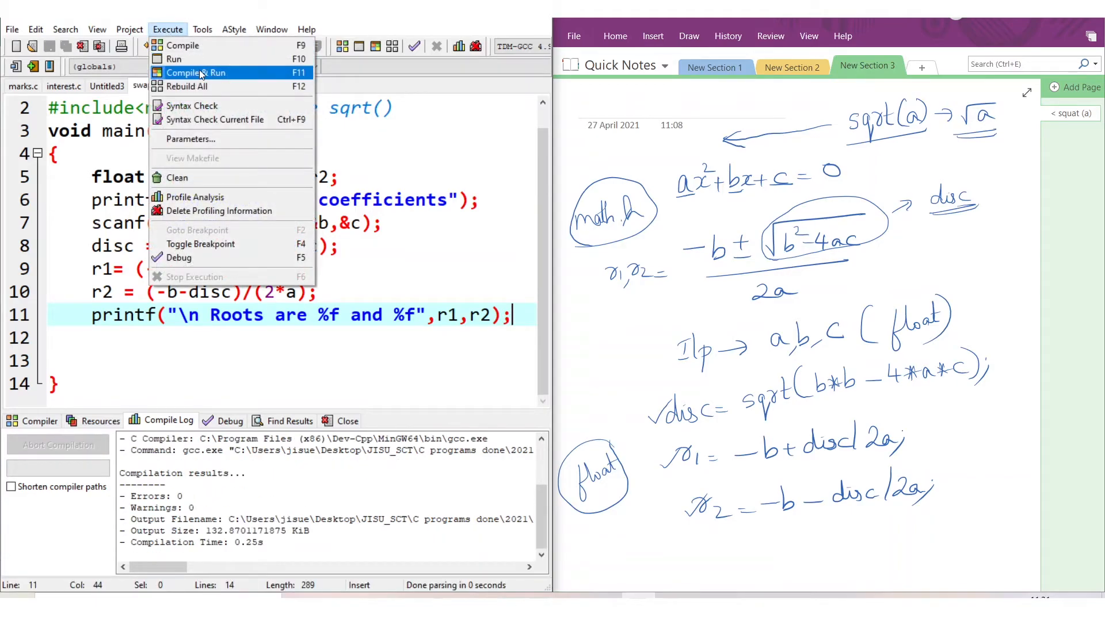
left_click(195, 73)
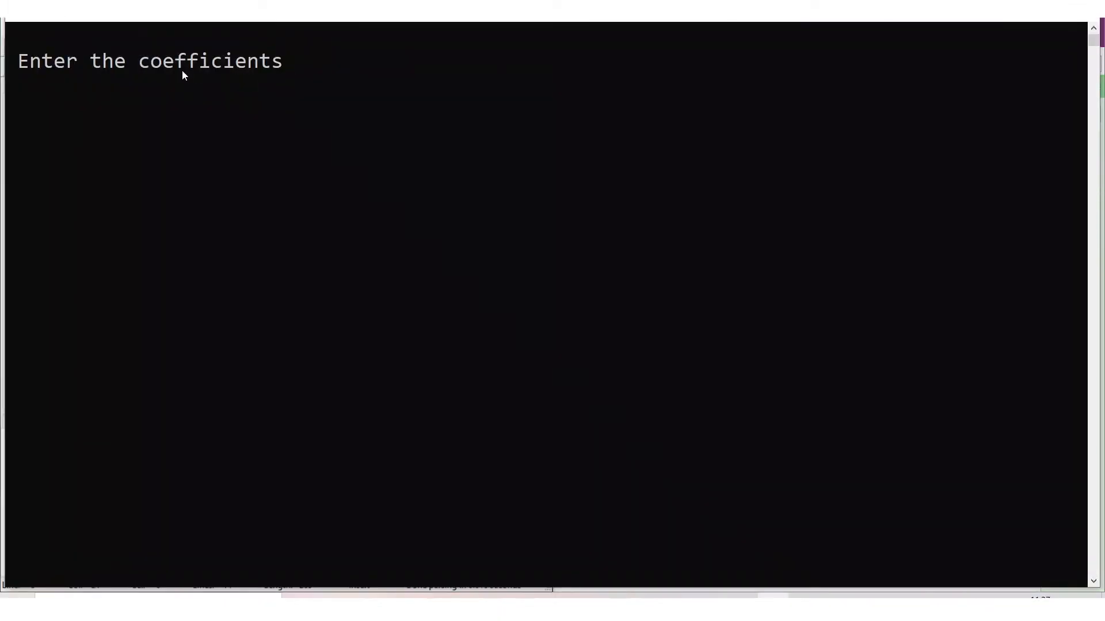
Step: Enter coefficients 1 and -5 in the running console
type("1")
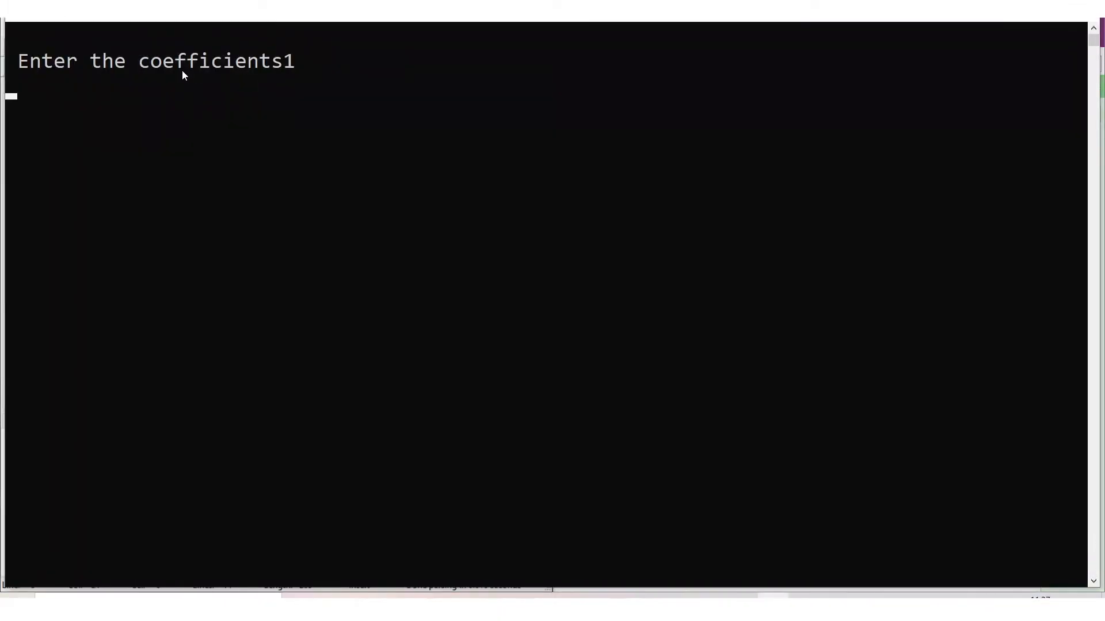
type("-5")
type("6")
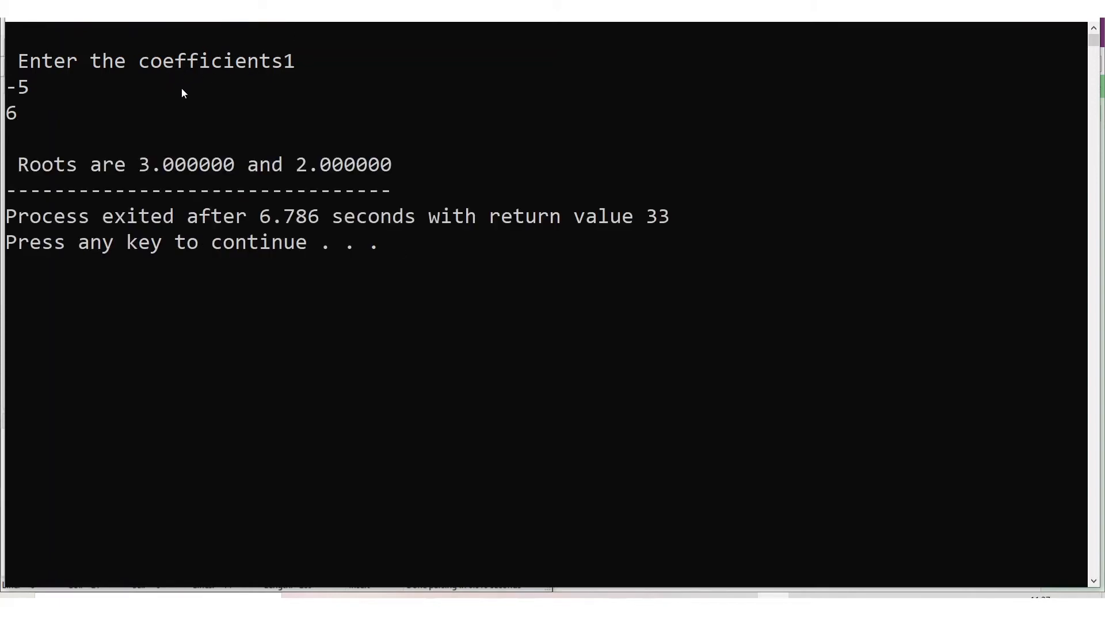
mouse_move(212, 183)
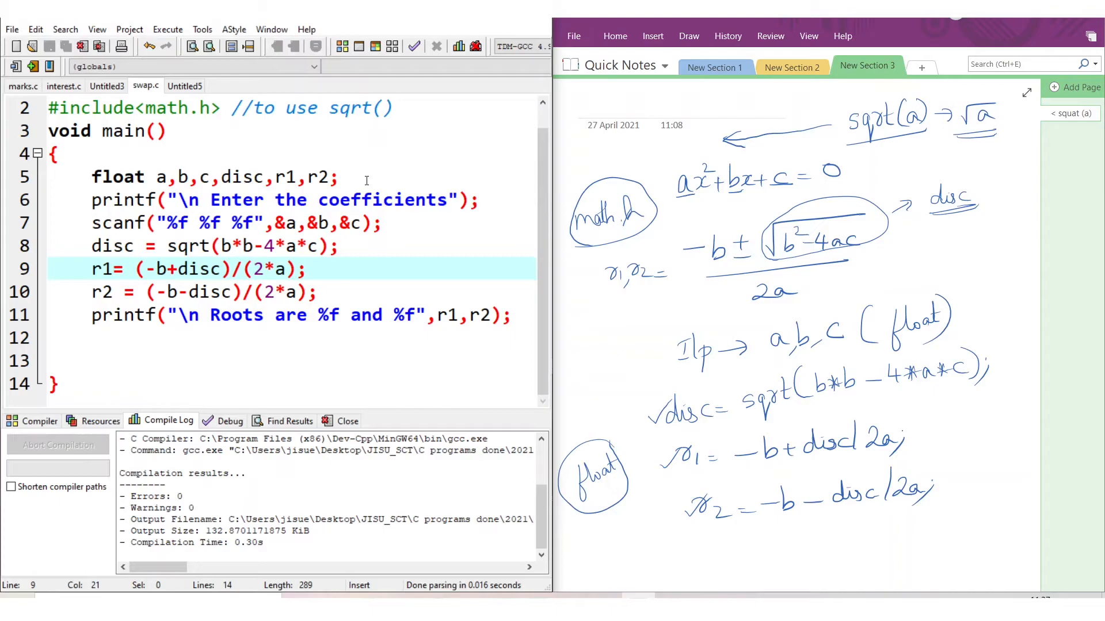
mouse_move(499, 332)
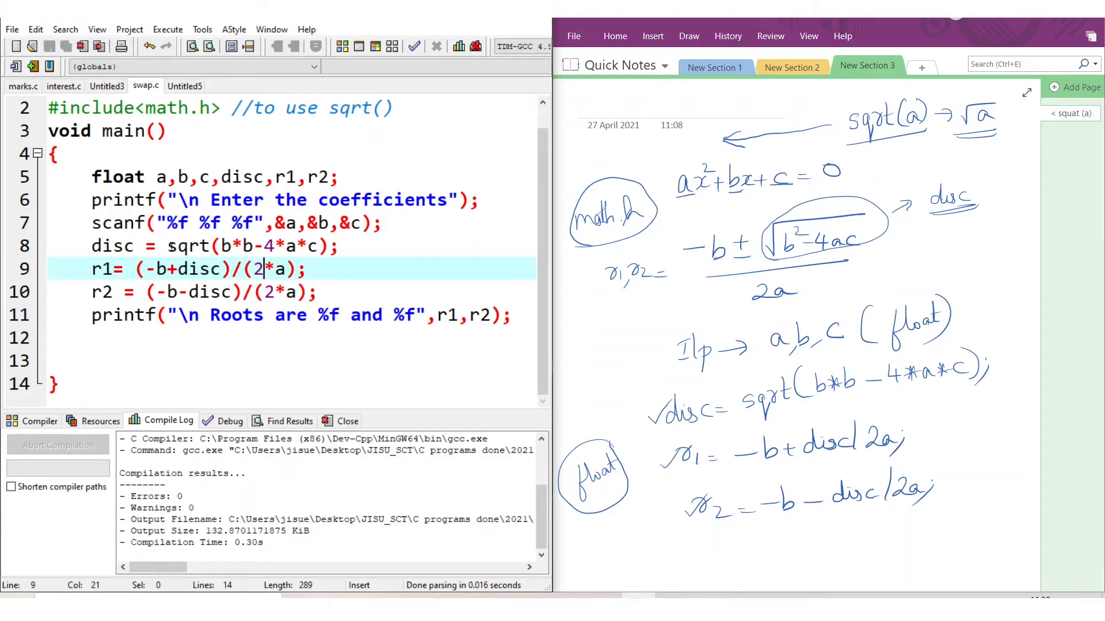
double_click(188, 246)
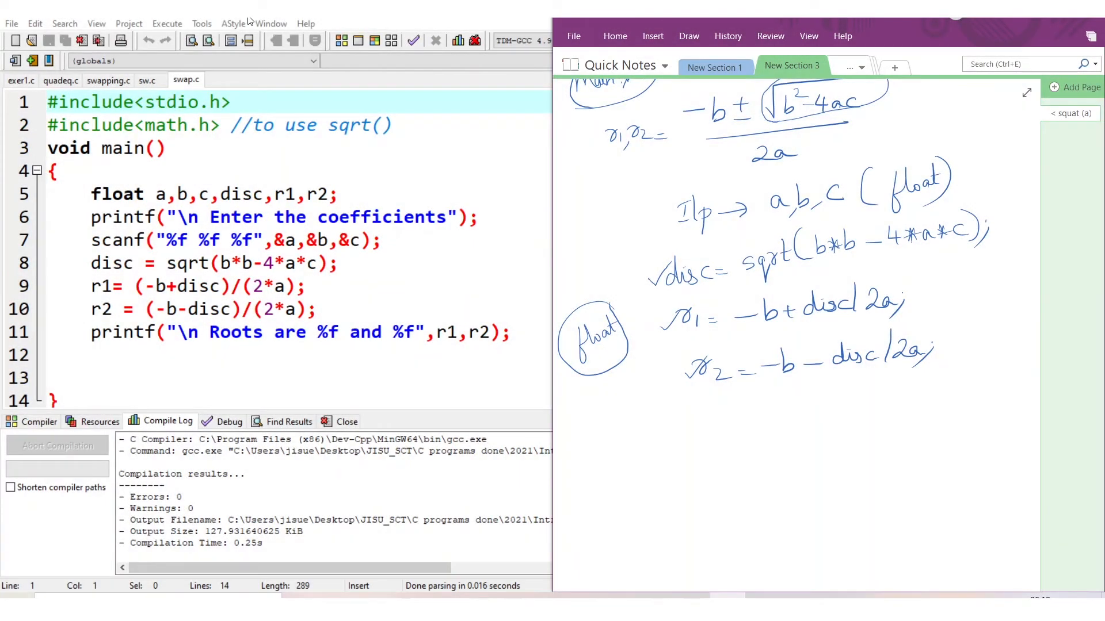
Step: Compile and run the program again, entering new coefficients 1 and 2
left_click(167, 23)
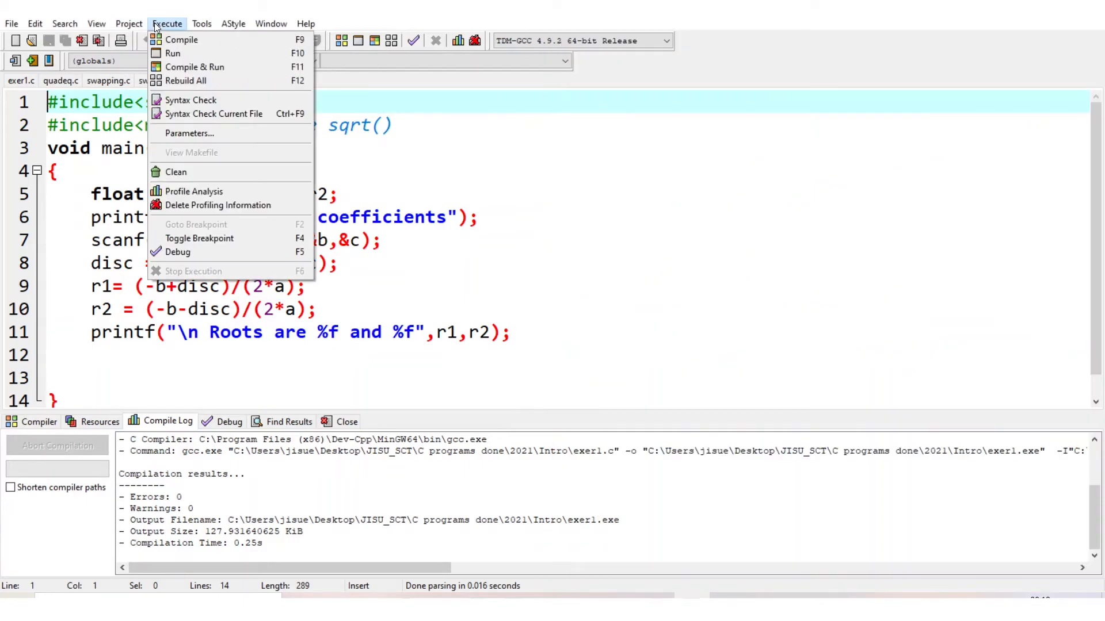
mouse_move(195, 66)
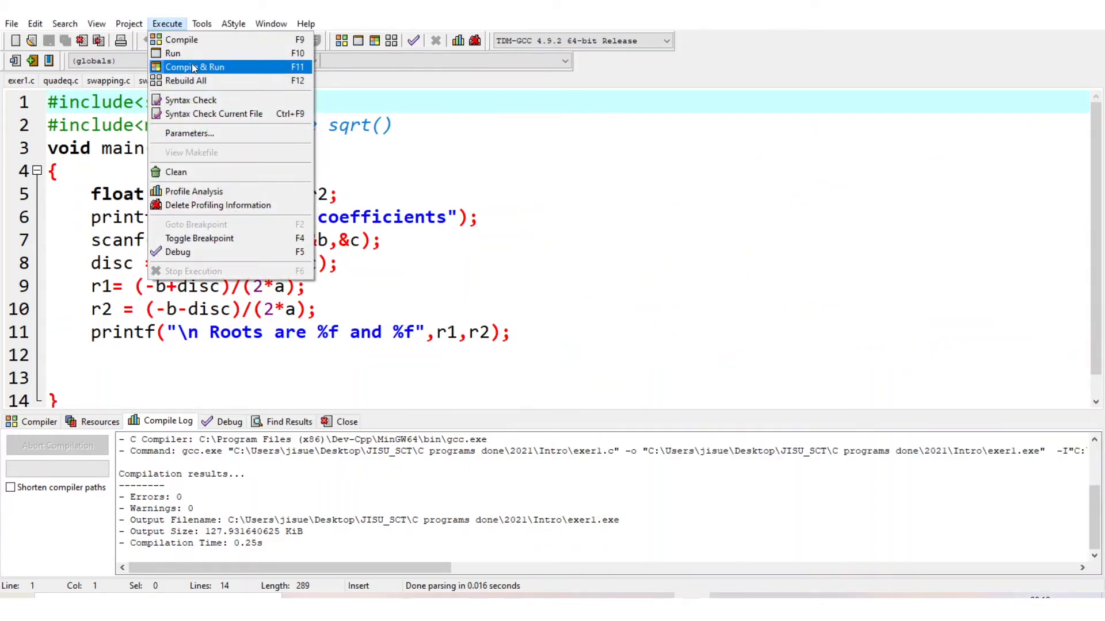
left_click(194, 66)
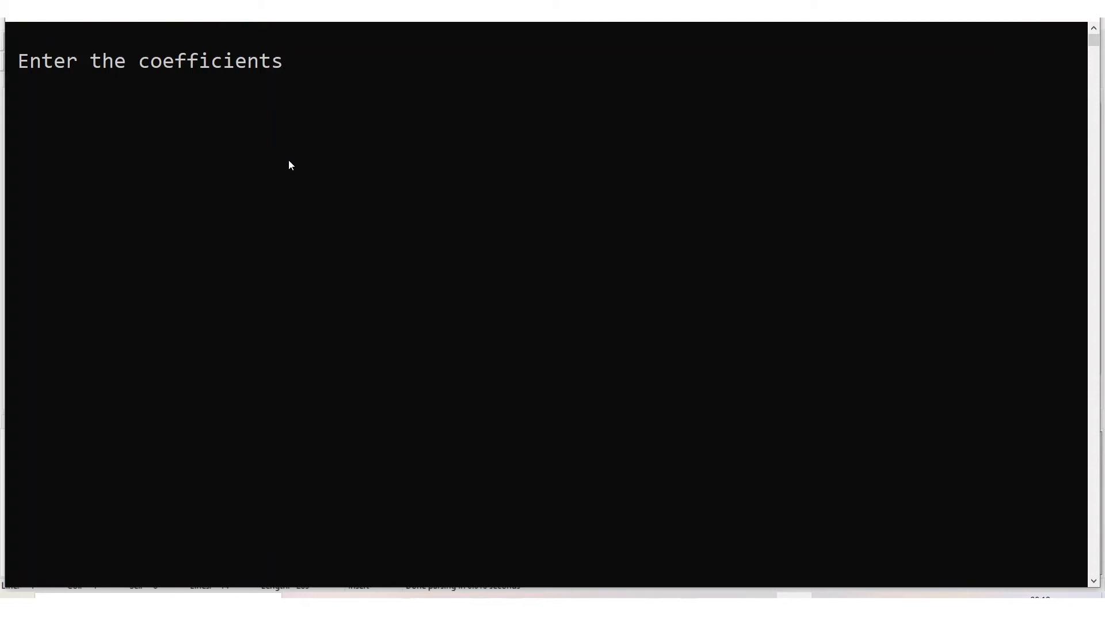
type("1")
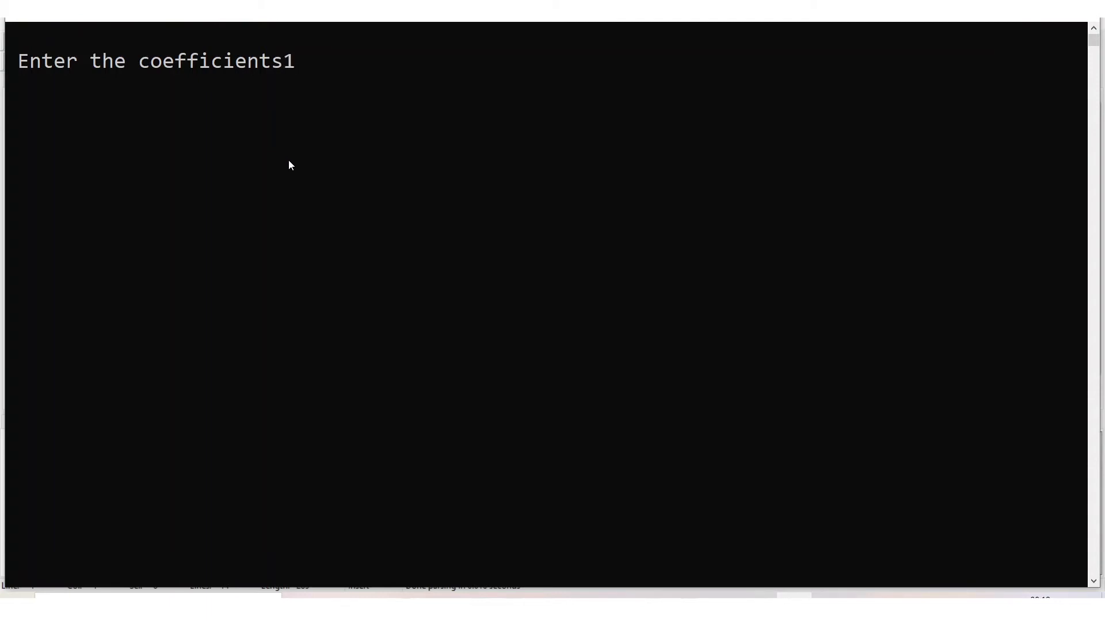
type("2")
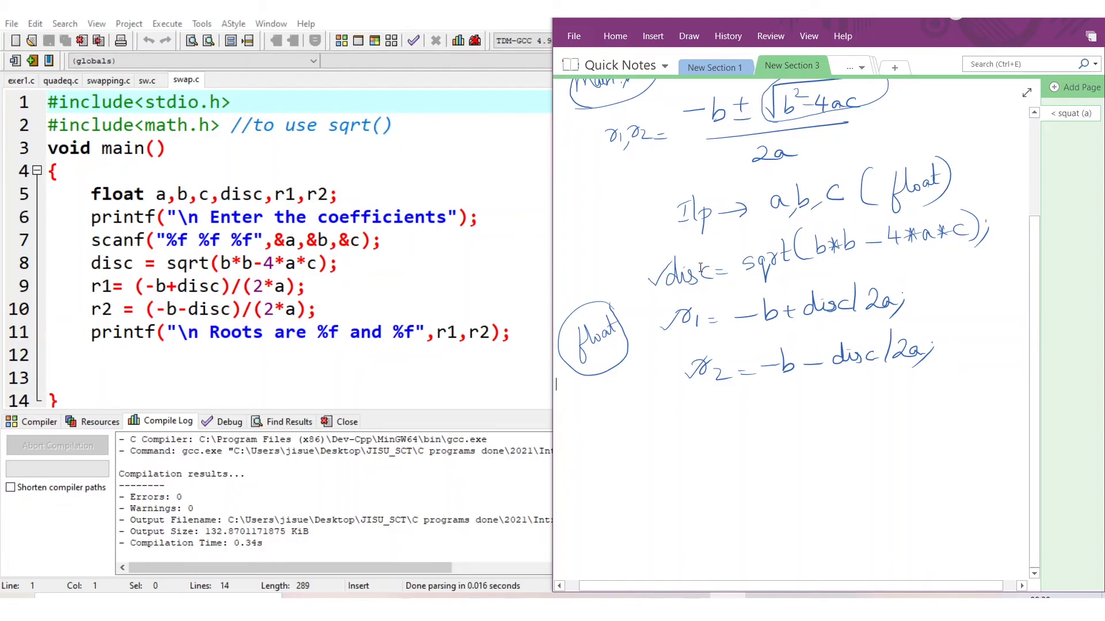
mouse_move(564, 285)
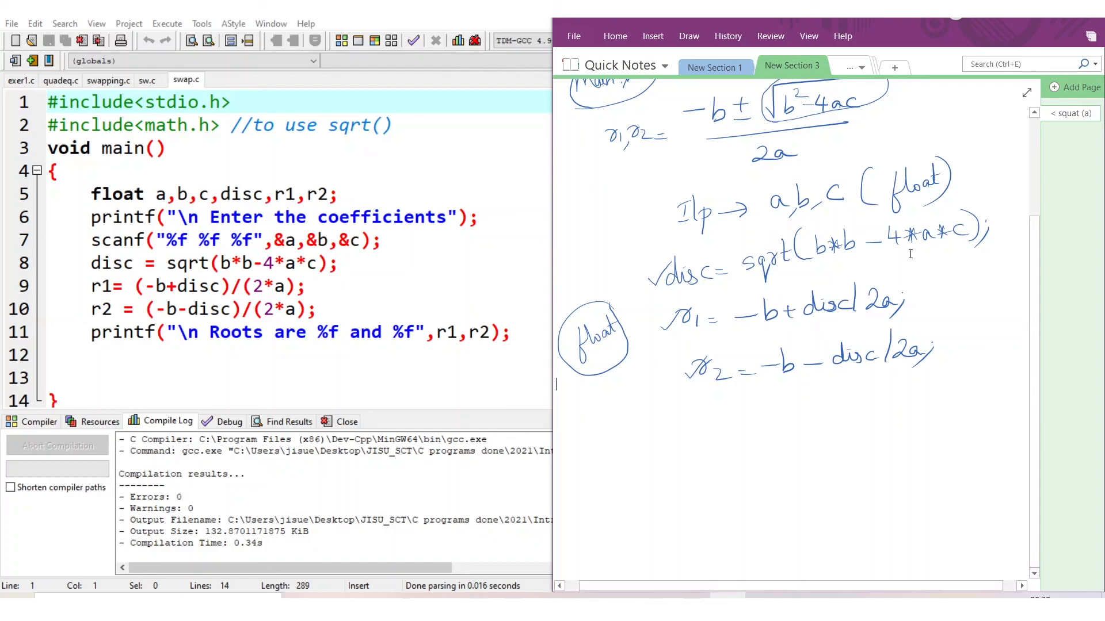
mouse_move(557, 342)
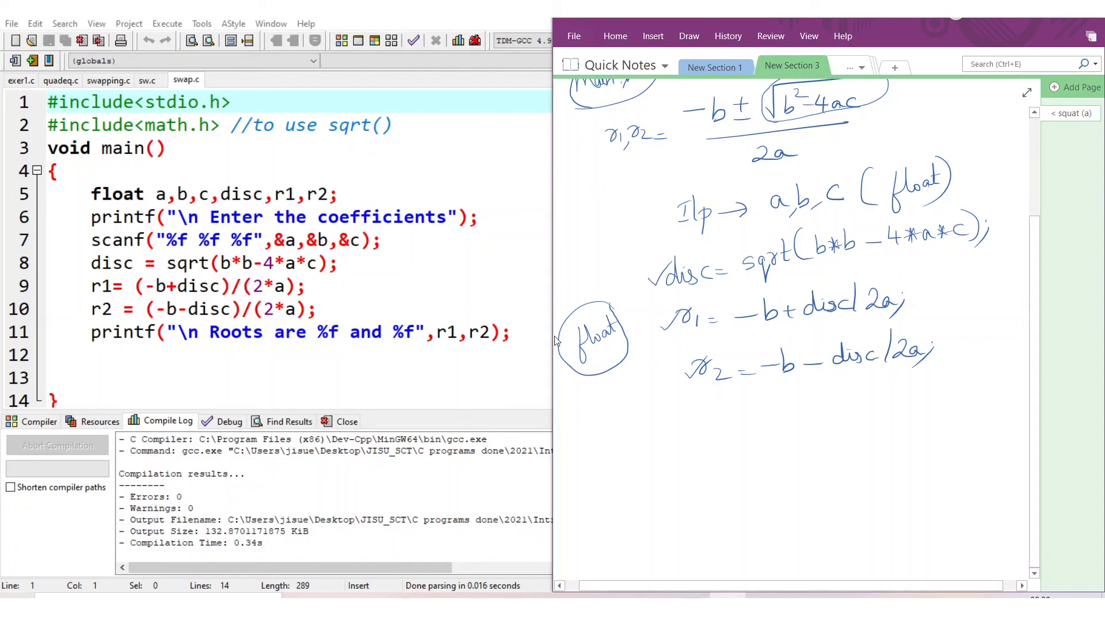